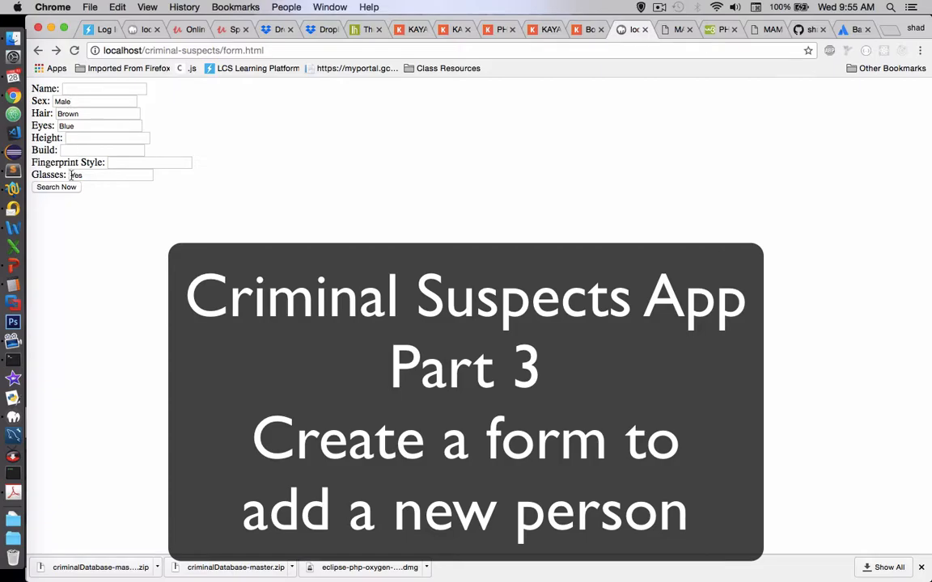
Run Search Now from form.html and scroll through the seven suspects returned by searchSuspects.php.
{"action": "left_click", "coordinate": [55, 187]}
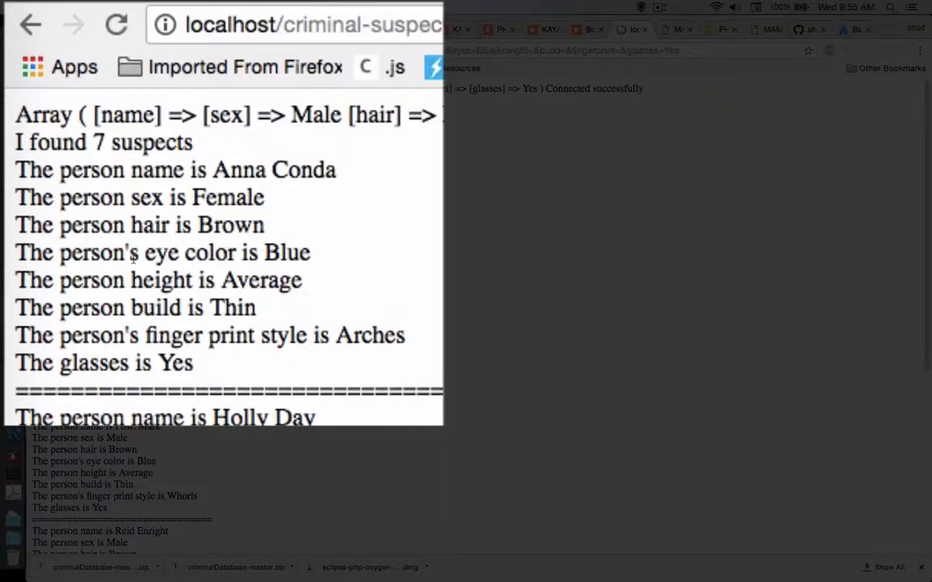
{"action": "scroll", "scroll_direction": "down", "scroll_amount": 3}
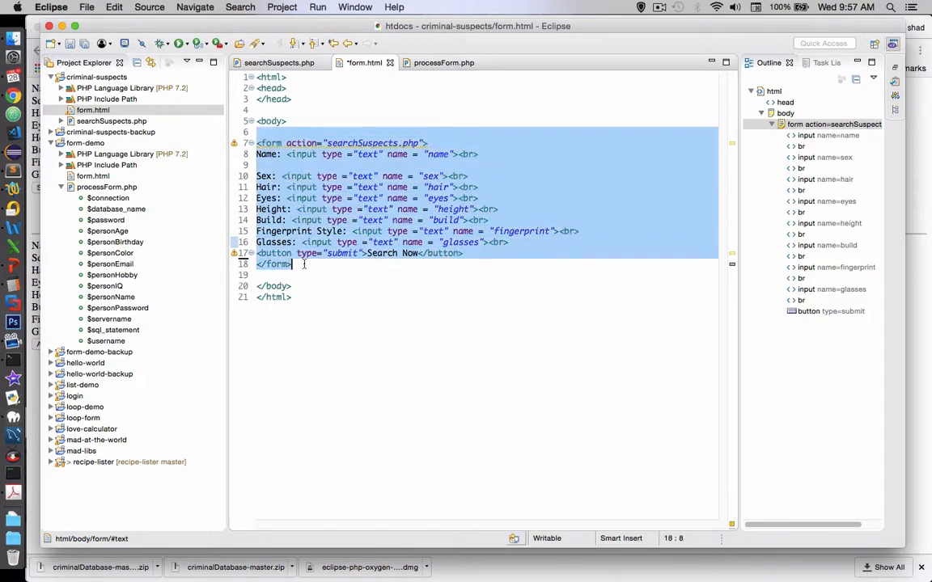
Copy the search form code and change the pasted form's action to addSuspects.php.
{"action": "right_click", "coordinate": [304, 264]}
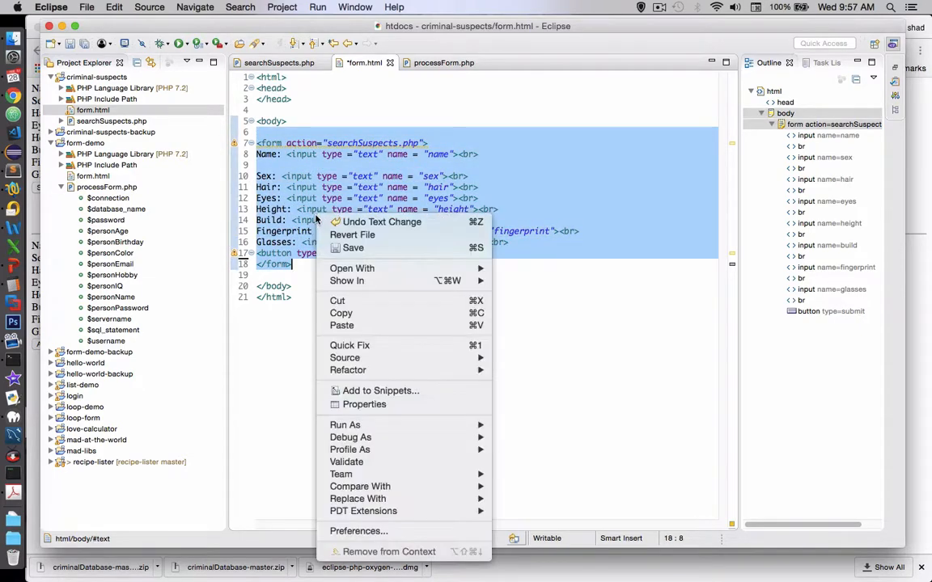
{"action": "left_click", "coordinate": [332, 282]}
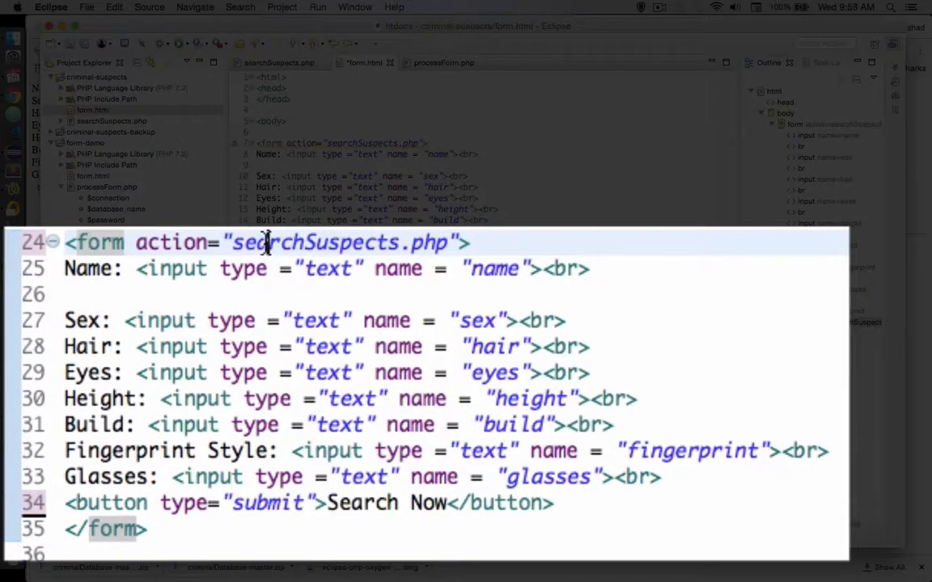
{"action": "double_click", "coordinate": [272, 242]}
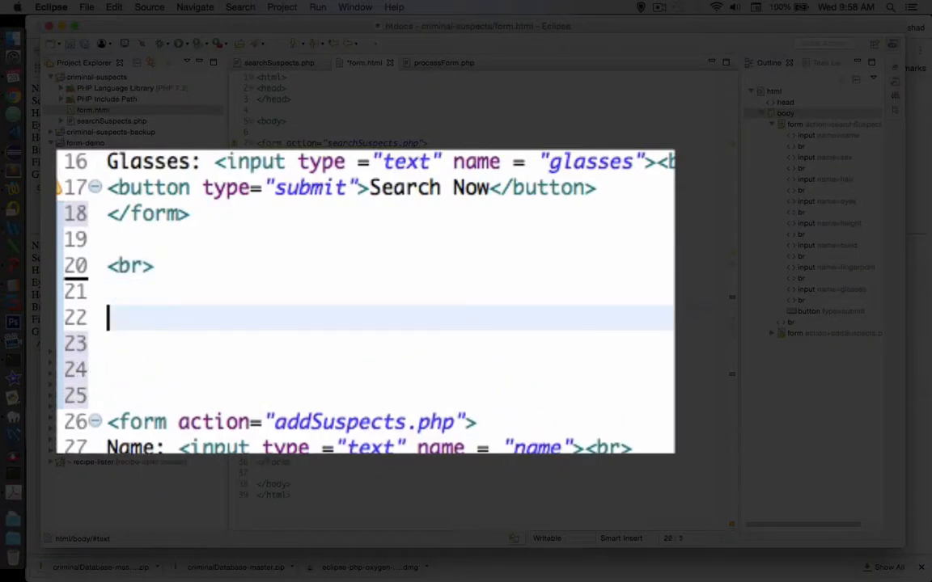
Separate the two forms with <br> line breaks and an <hr> horizontal rule.
{"action": "type", "text": "<br>"}
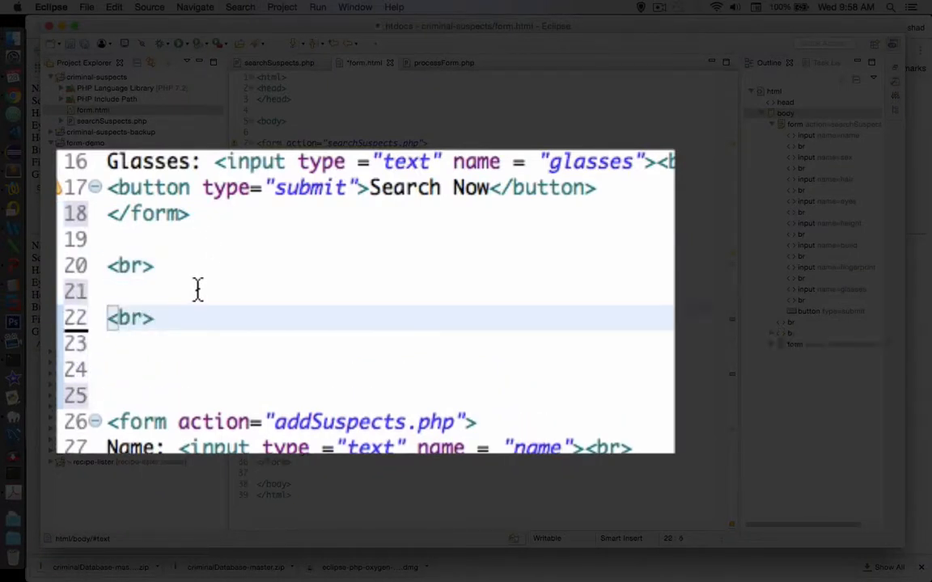
{"action": "type", "text": "<"}
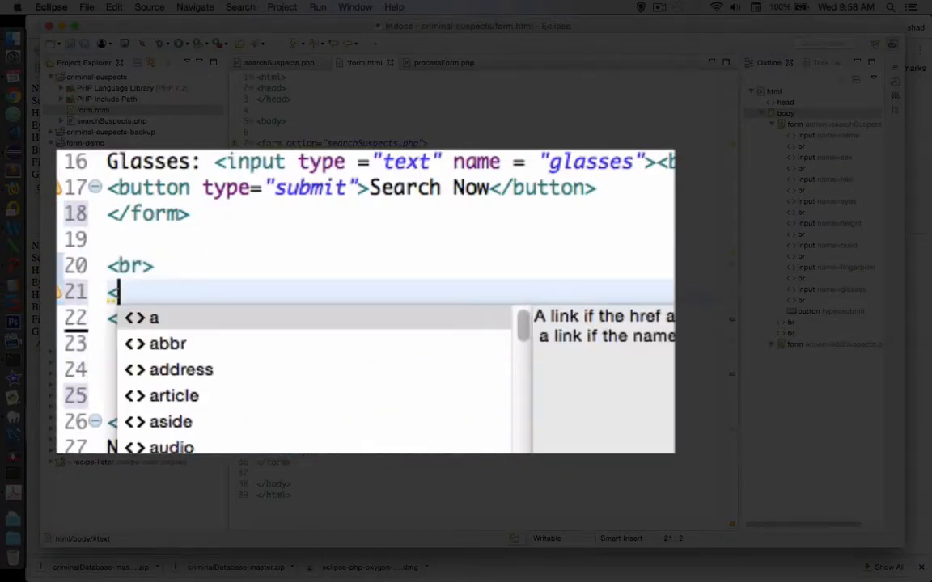
{"action": "type", "text": "hr"}
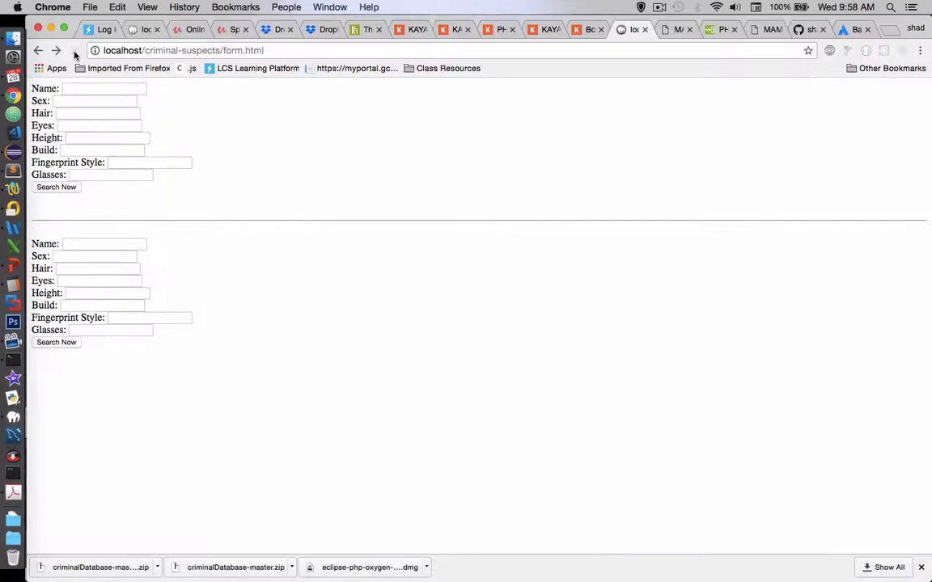
Reload localhost/criminal-suspects/form.html to show both forms divided by the rule.
{"action": "left_click", "coordinate": [75, 50]}
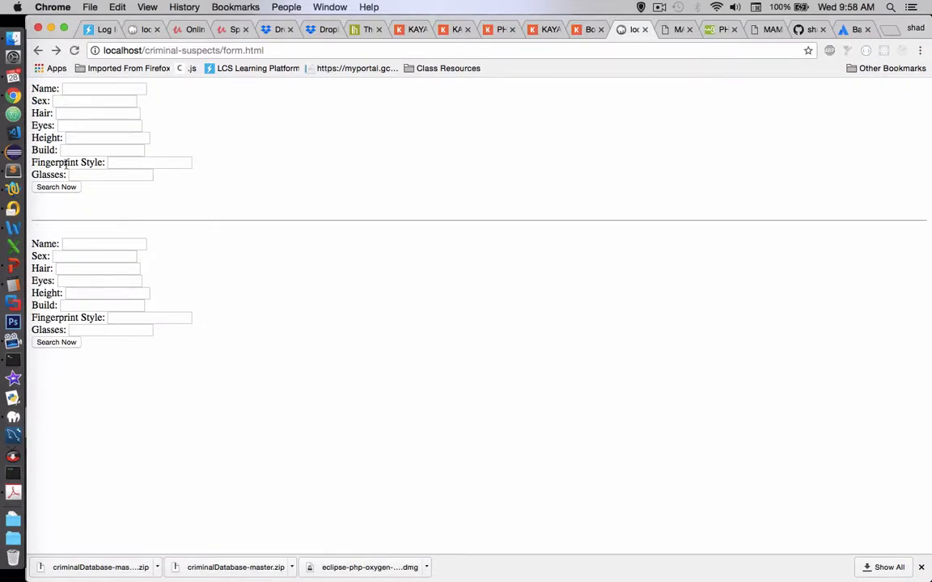
{"action": "mouse_move", "coordinate": [64, 403]}
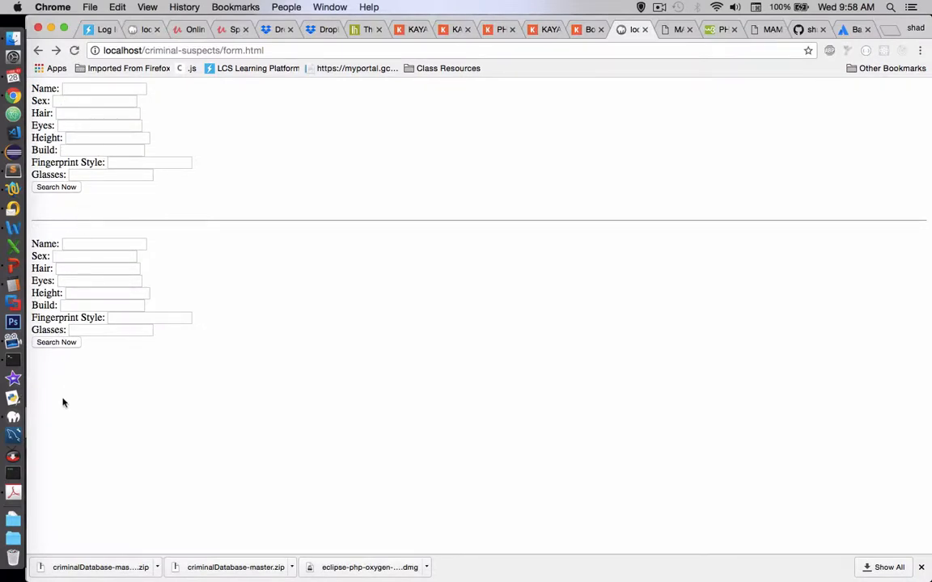
{"action": "mouse_move", "coordinate": [71, 207]}
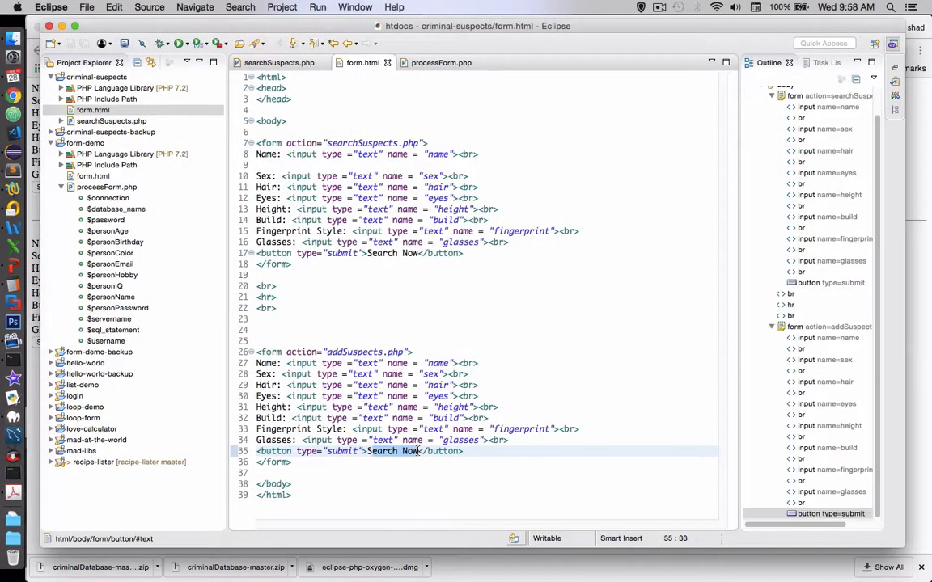
Label the second button 'Add new suspect' and add <h1> headings 'Search' and 'Add a new suspect'.
{"action": "type", "text": "Add new"}
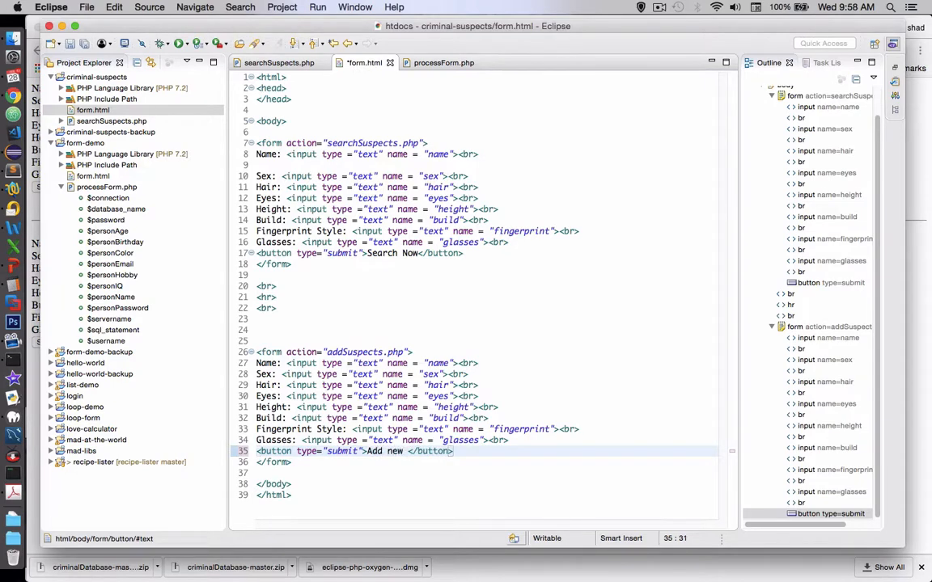
{"action": "type", "text": "suspect"}
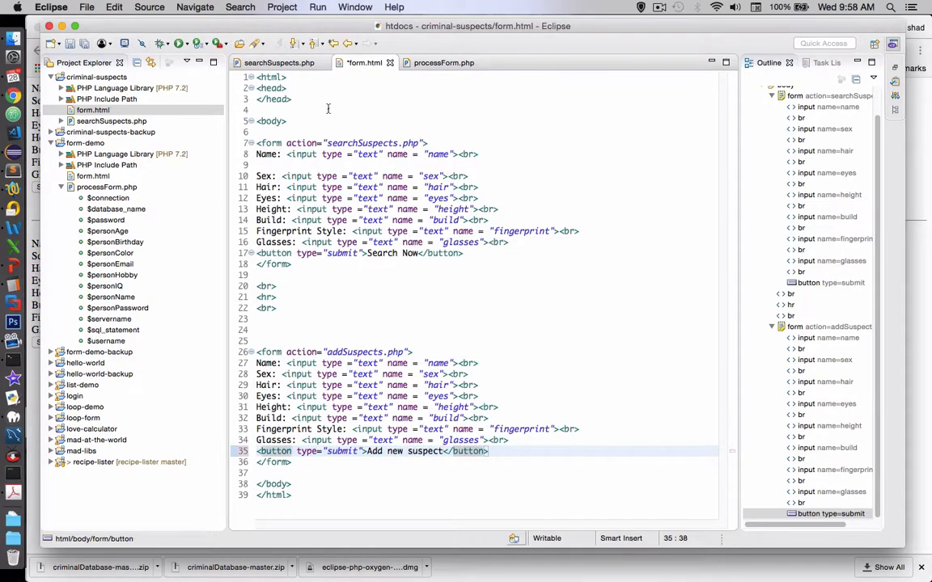
{"action": "type", "text": "<h1"}
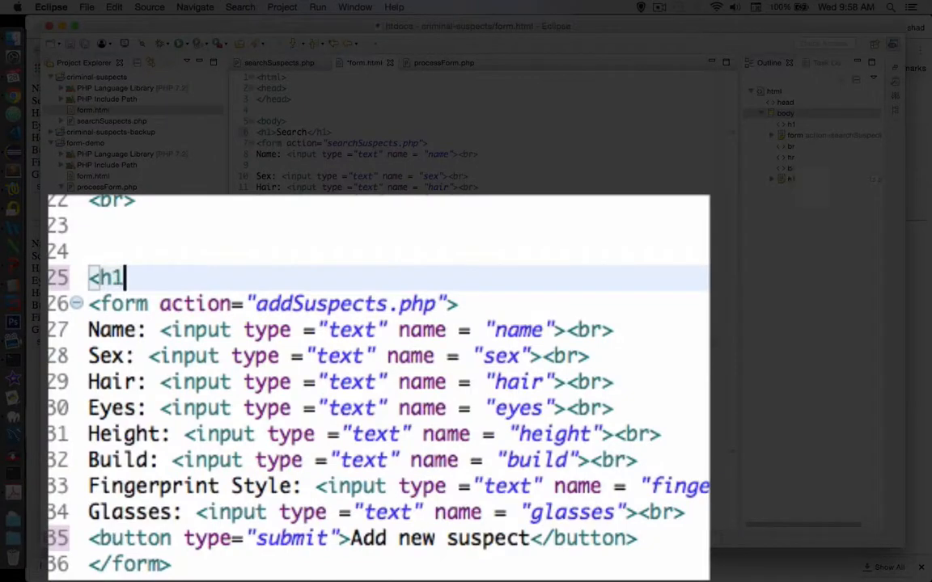
{"action": "type", "text": "Add a new </h1>"}
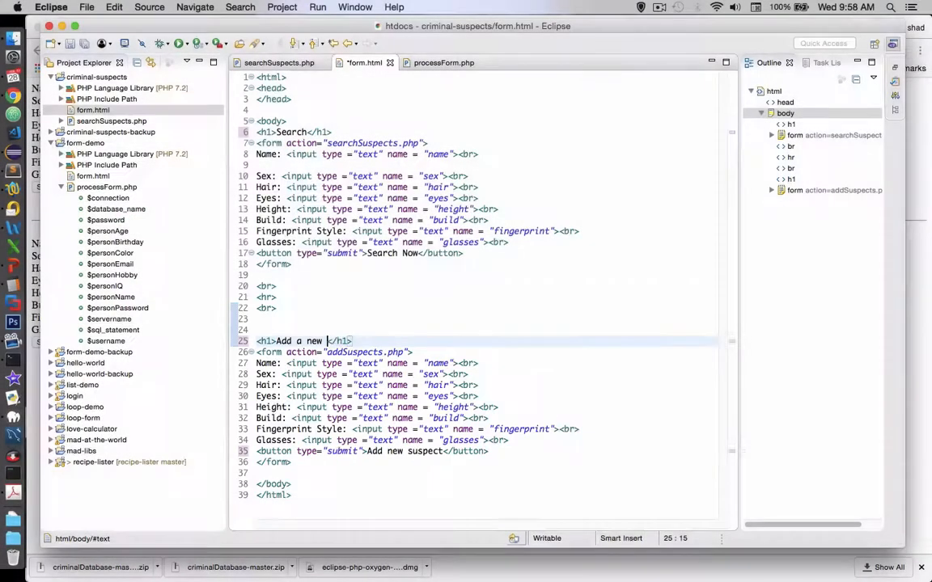
{"action": "type", "text": "suspect"}
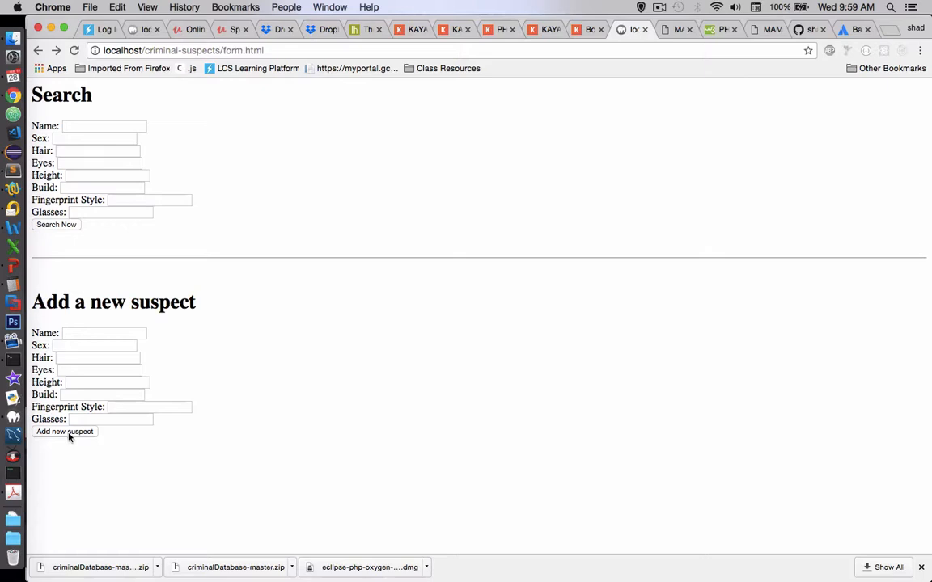
{"action": "mouse_move", "coordinate": [130, 194]}
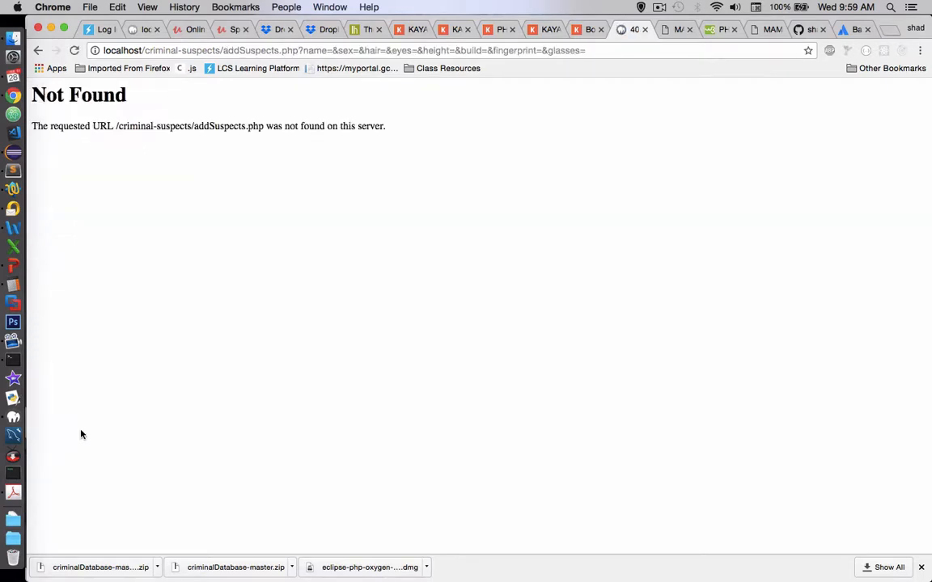
Submit the Add new suspect form, getting a Not Found error for addSuspects.php.
{"action": "double_click", "coordinate": [271, 126]}
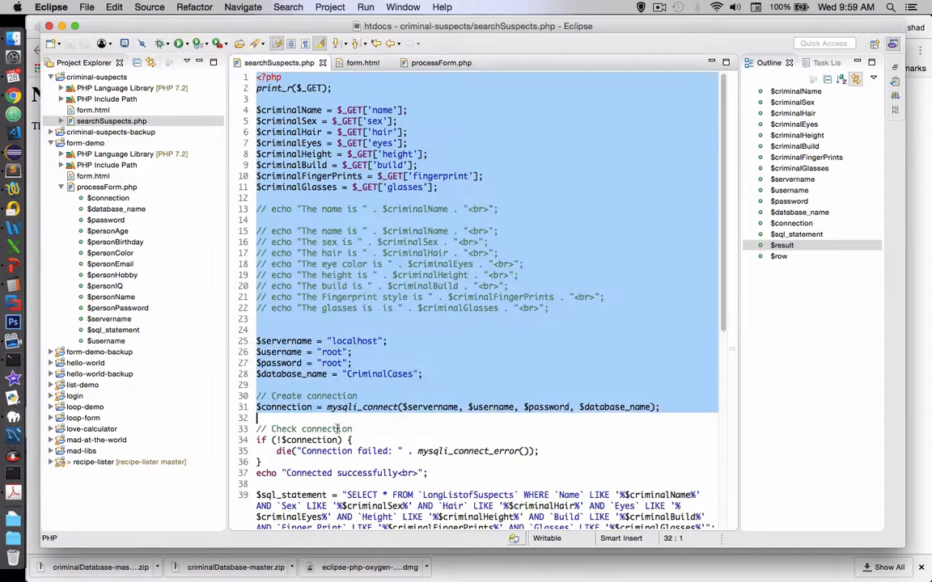
Create addSuspect.php in the criminal-suspects project and paste in the searchSuspects.php code.
{"action": "scroll", "scroll_direction": "down", "scroll_amount": 3}
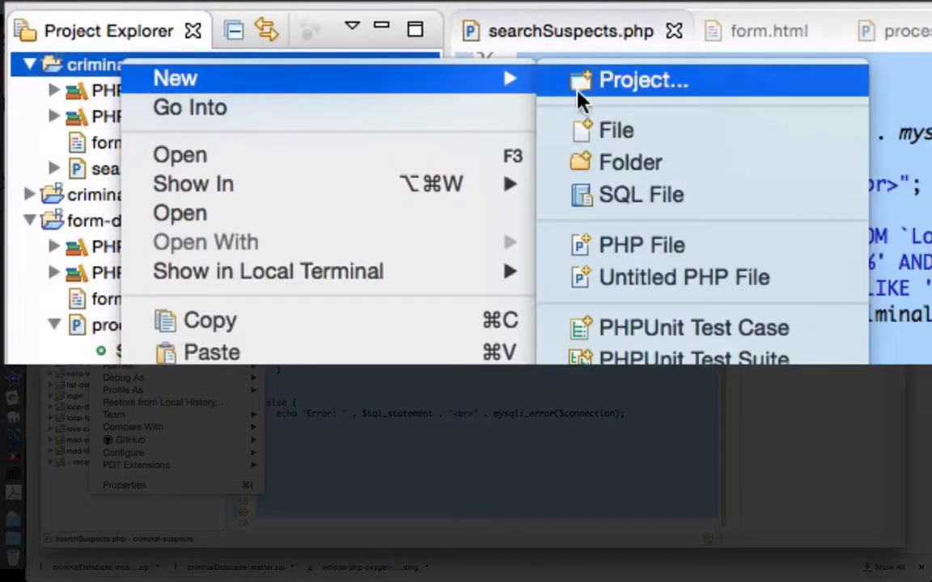
{"action": "left_click", "coordinate": [616, 129]}
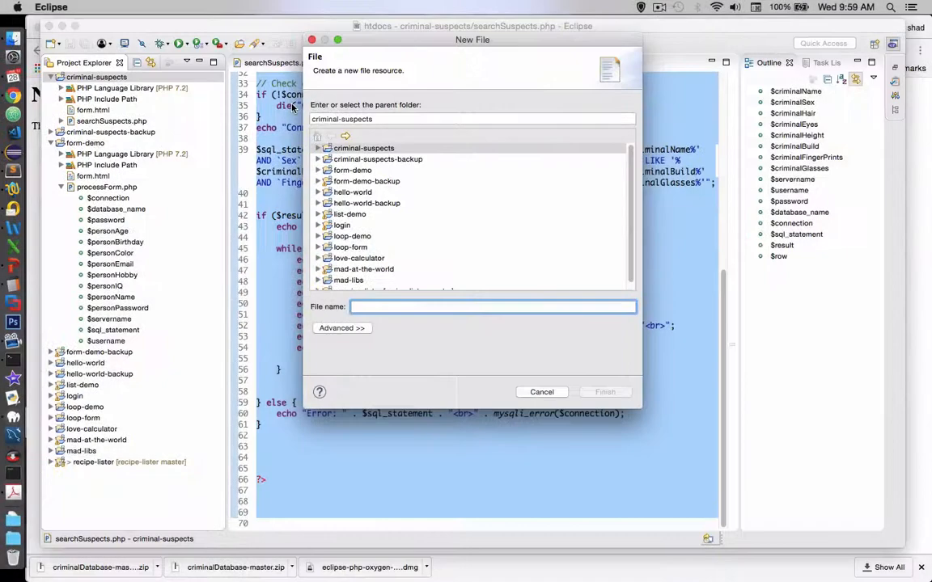
{"action": "type", "text": "add"}
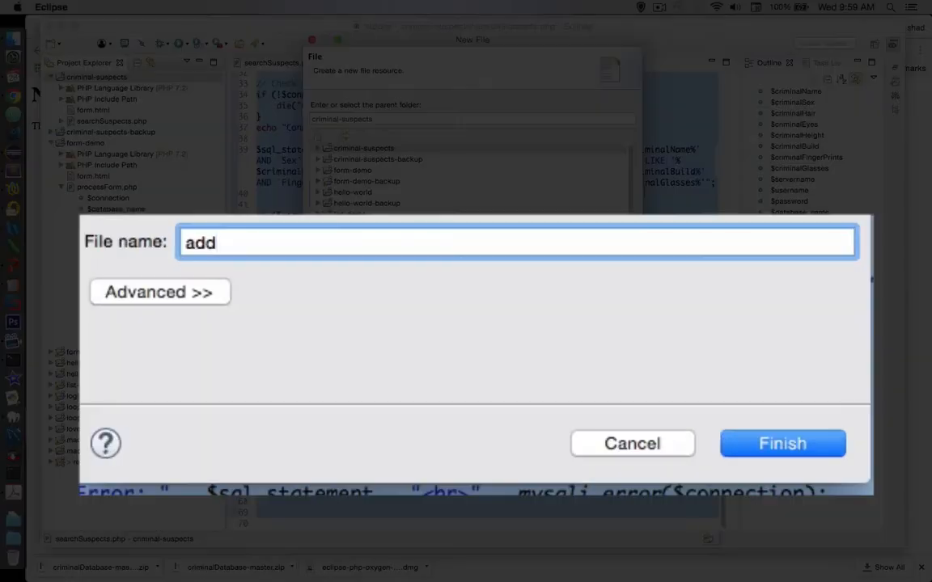
{"action": "left_click", "coordinate": [781, 443]}
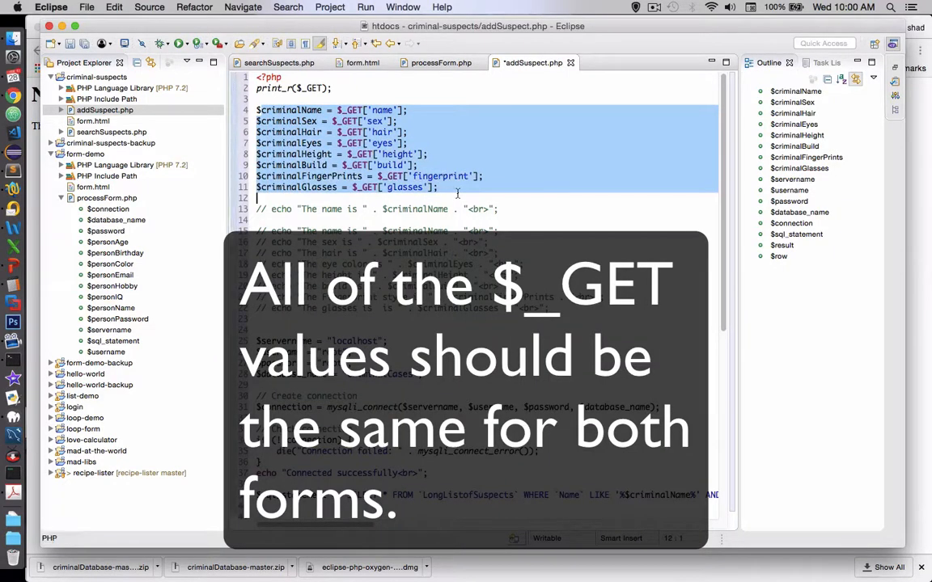
Empty the $sql_statement SELECT query in addSuspect.php, then move to processForm.php.
{"action": "scroll", "scroll_direction": "down", "scroll_amount": 3}
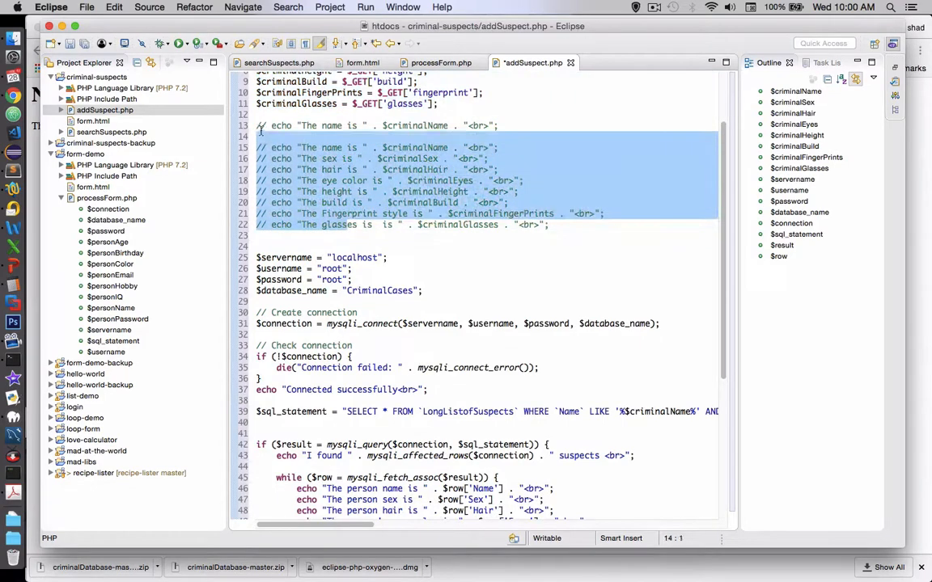
{"action": "scroll", "scroll_direction": "down", "scroll_amount": 3}
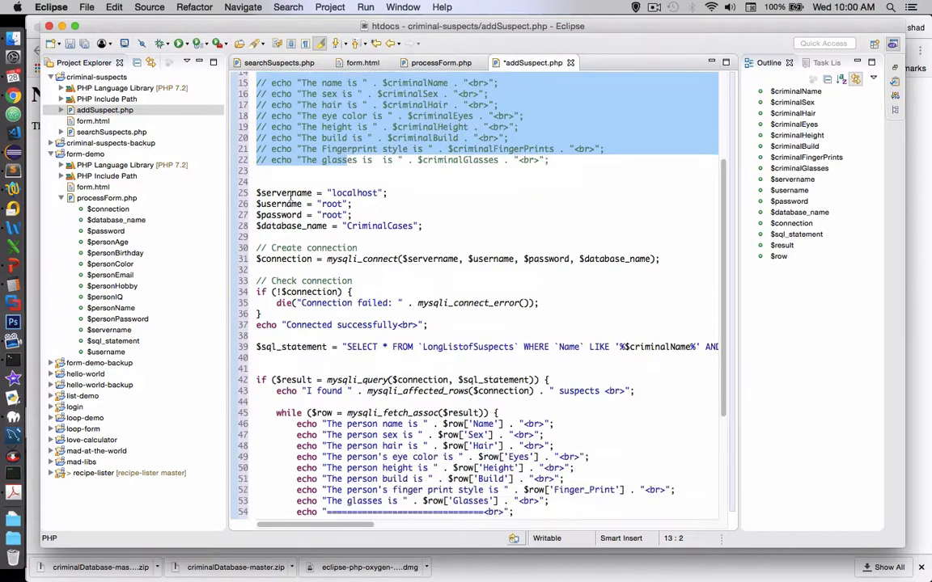
{"action": "scroll", "scroll_direction": "down", "scroll_amount": 3}
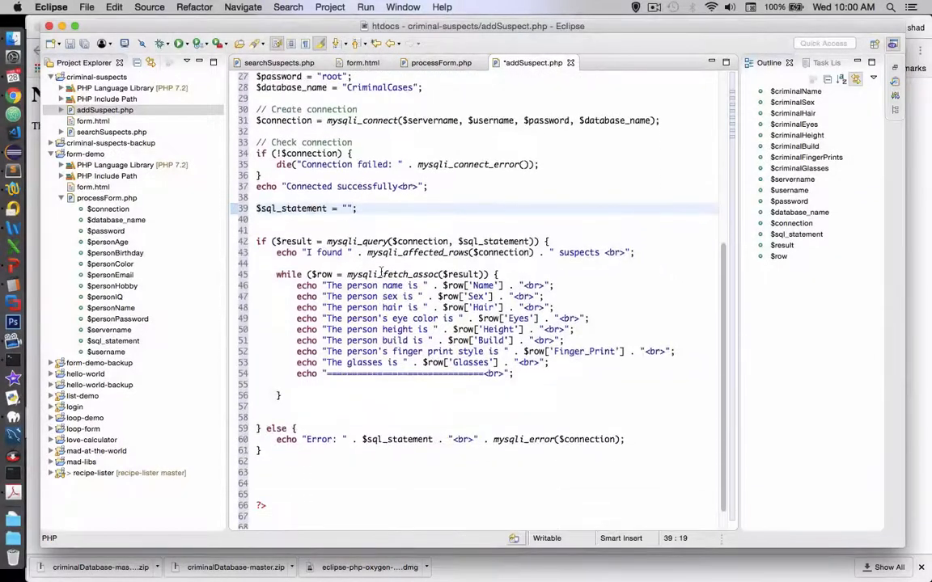
{"action": "left_click", "coordinate": [348, 207]}
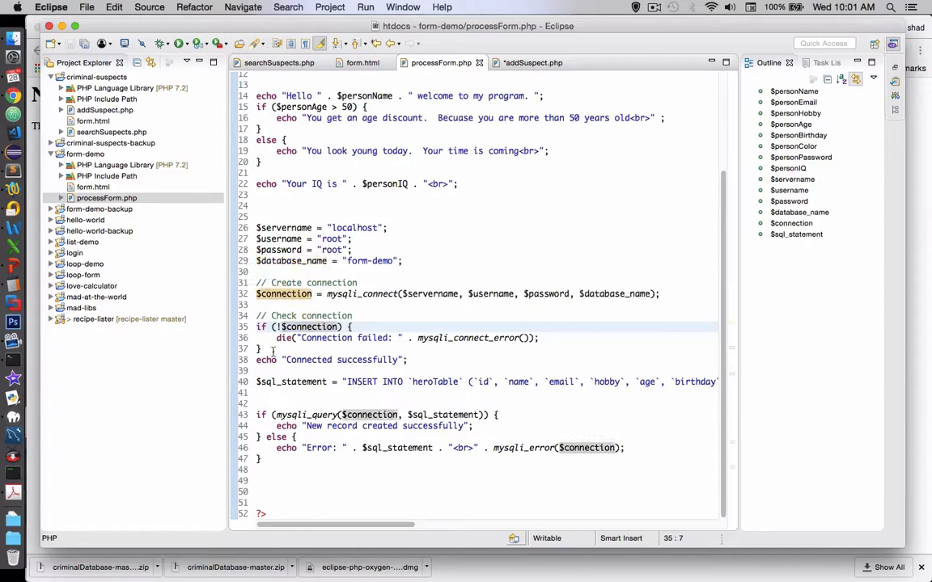
Copy processForm.php's connection check and INSERT code block and return to addSuspect.php.
{"action": "left_click_drag", "start_coordinate": [259, 350], "coordinate": [261, 459]}
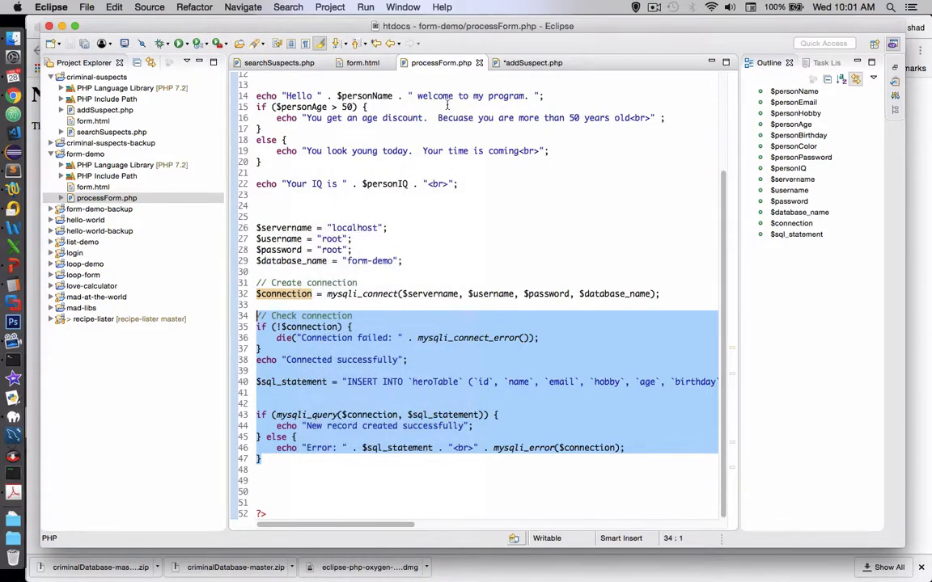
{"action": "left_click", "coordinate": [534, 62]}
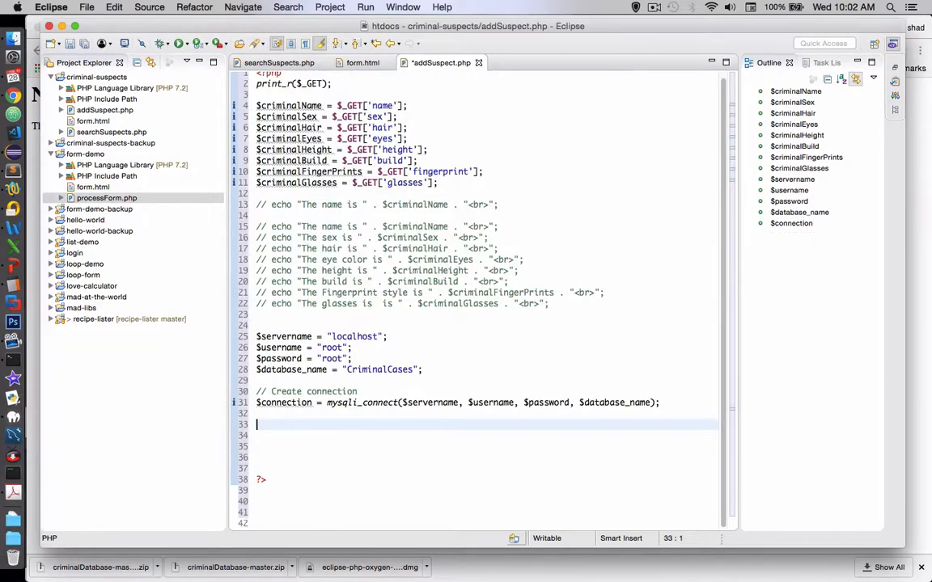
Paste the connection-check and insert-handling code into addSuspect.php, clearing the heroTable INSERT string.
{"action": "key", "text": "cmd+v"}
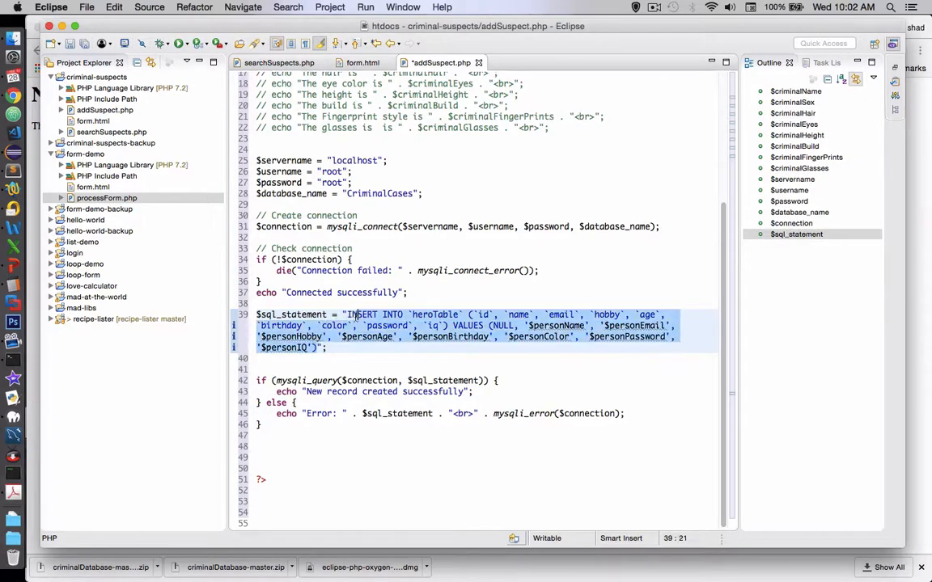
{"action": "key", "text": "Delete"}
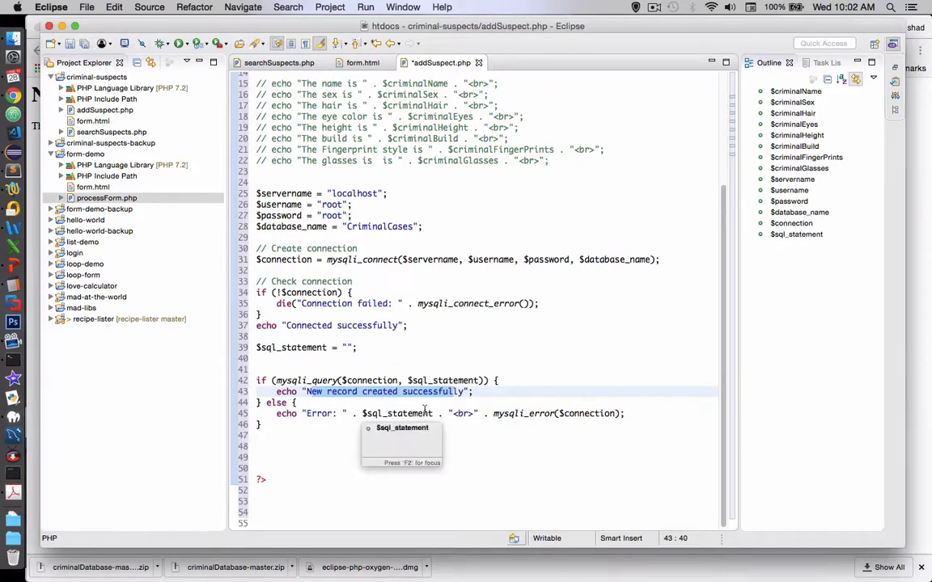
{"action": "left_click", "coordinate": [346, 380]}
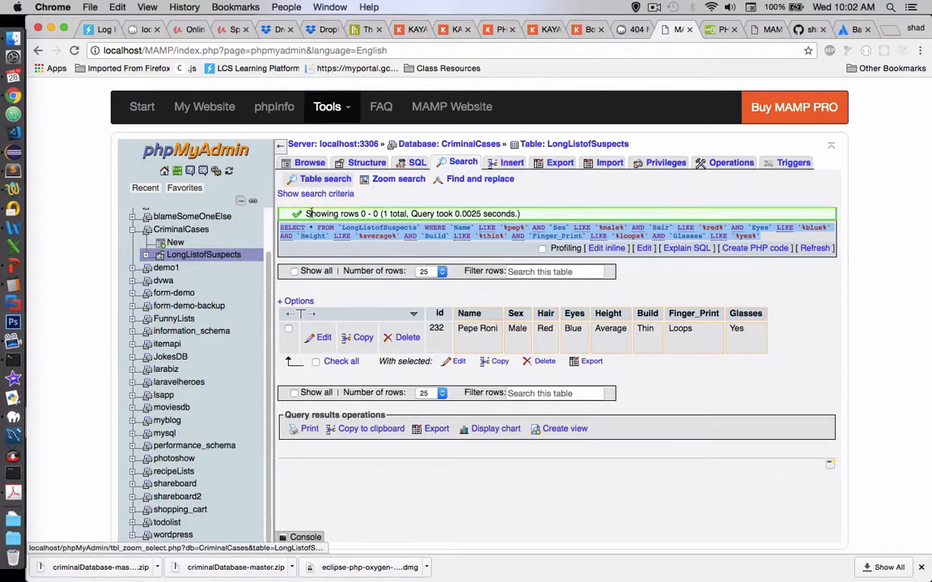
From the LongListofSuspects Structure view, start inserting a new row.
{"action": "left_click", "coordinate": [366, 162]}
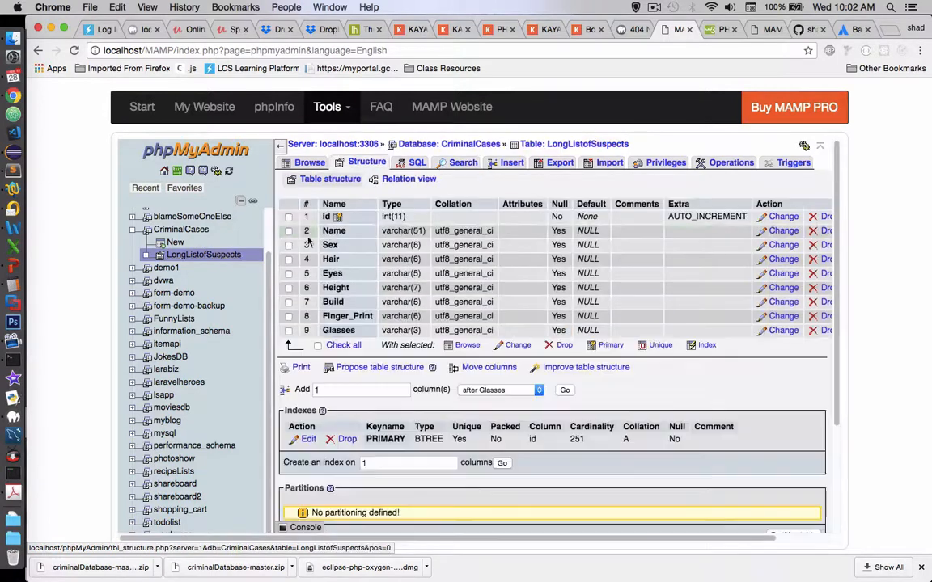
{"action": "left_click", "coordinate": [511, 162]}
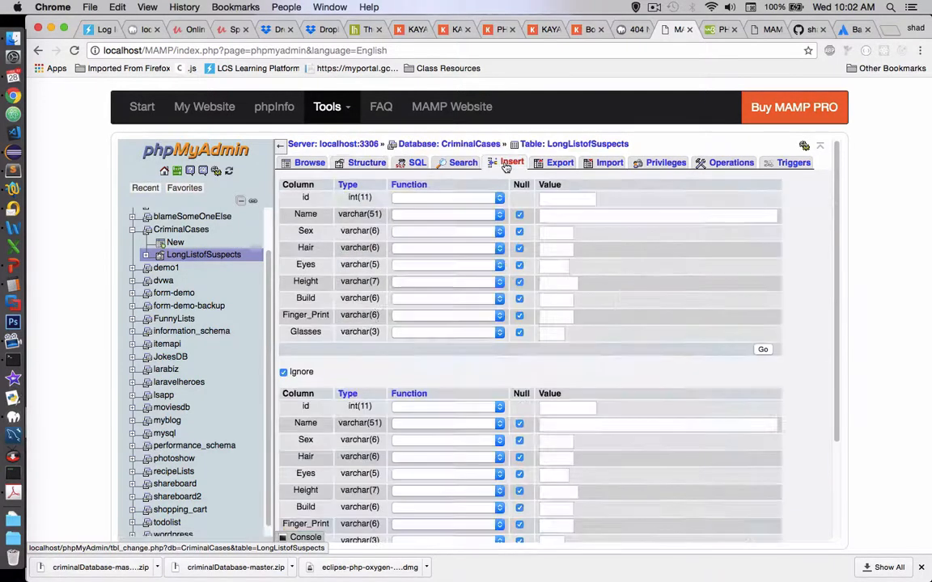
{"action": "left_click", "coordinate": [655, 215]}
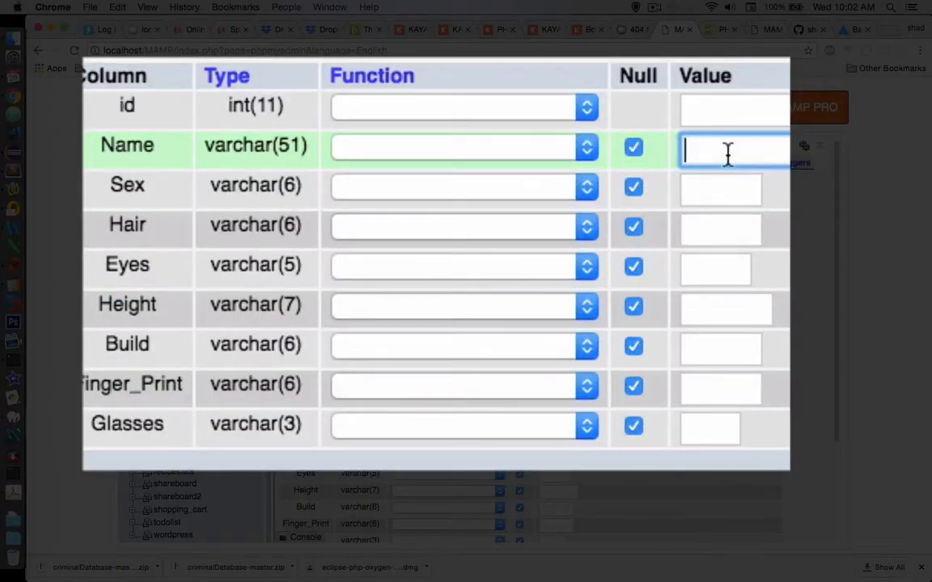
Fill the row: Billy Ache, Male, Brown hair, Brown eyes, Average, Medium, Loops, No glasses.
{"action": "type", "text": "B"}
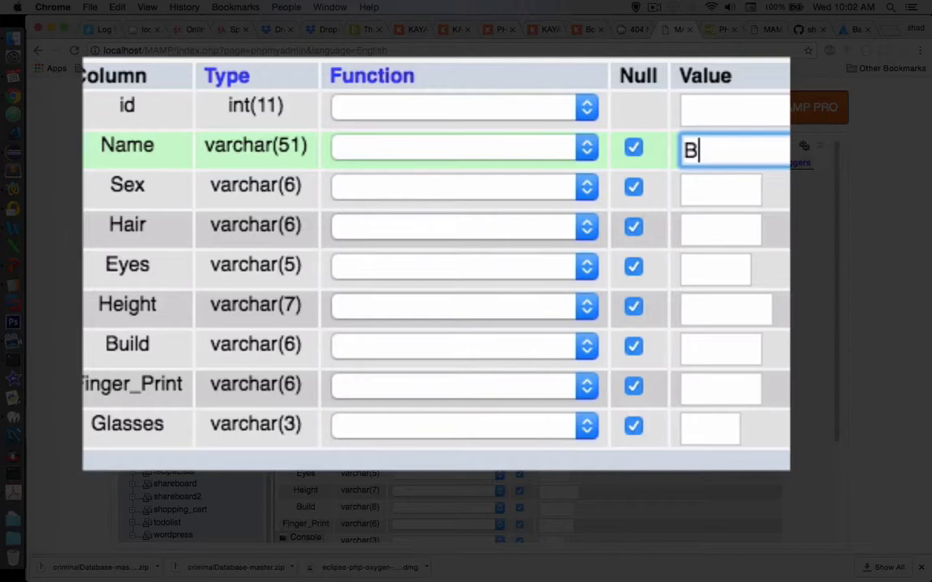
{"action": "type", "text": "illy Ar"}
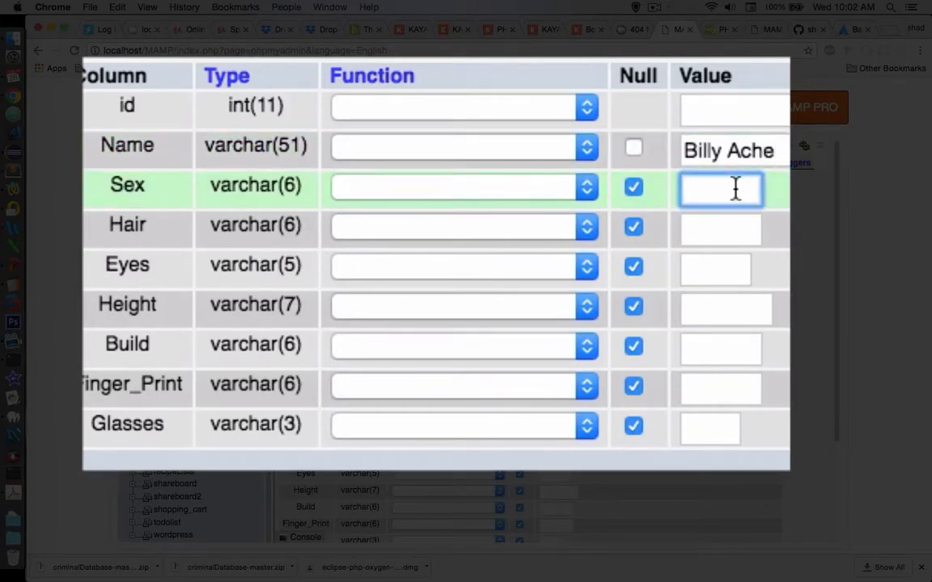
{"action": "type", "text": "Male"}
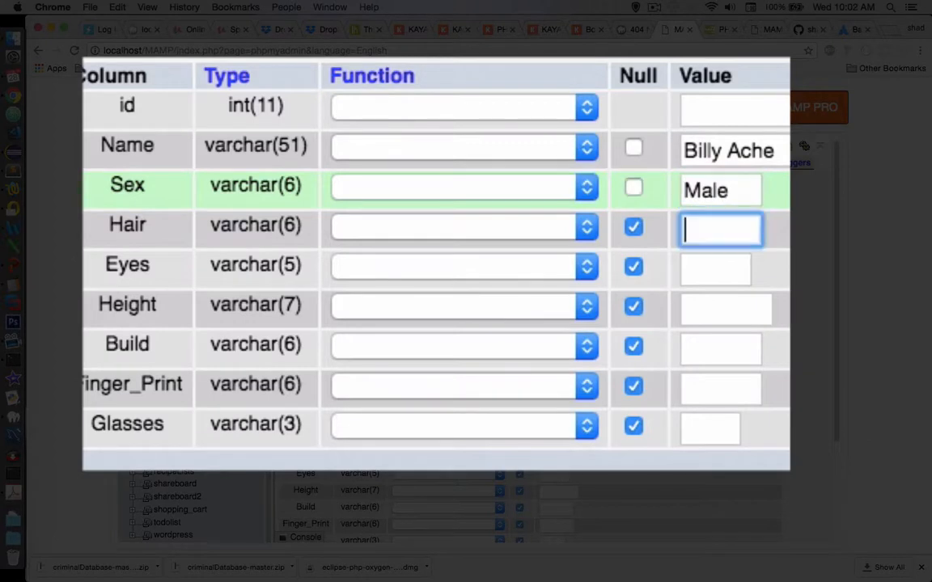
{"action": "type", "text": "Brown"}
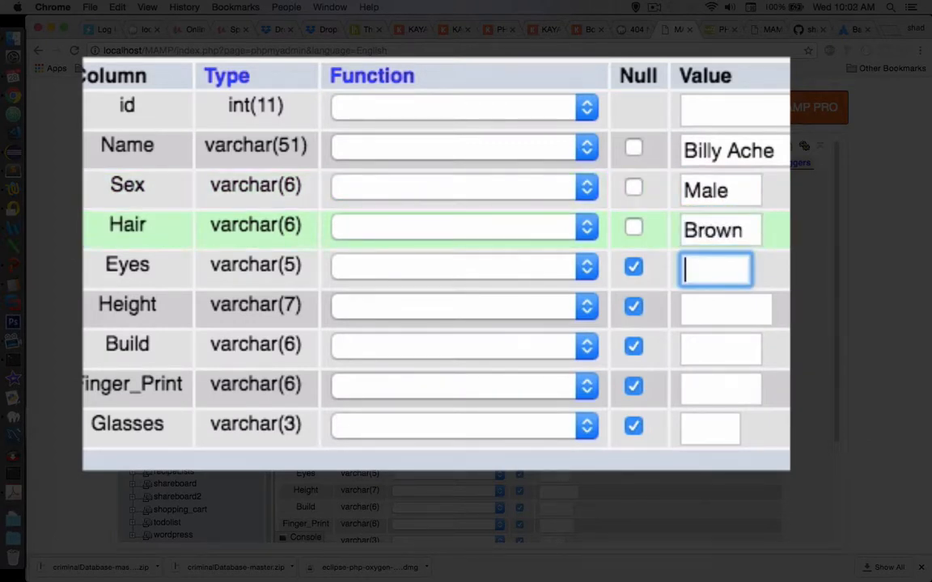
{"action": "type", "text": "Brown"}
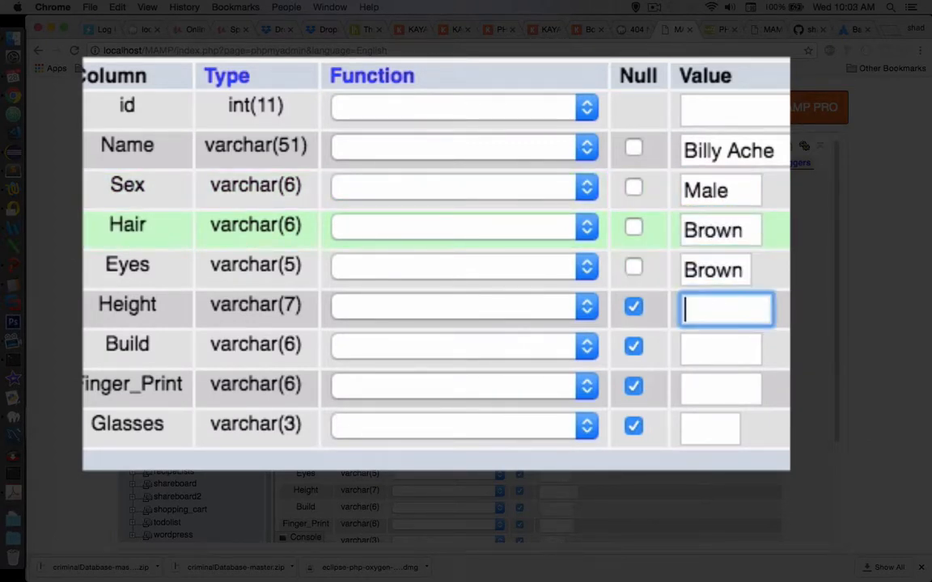
{"action": "type", "text": "Averag"}
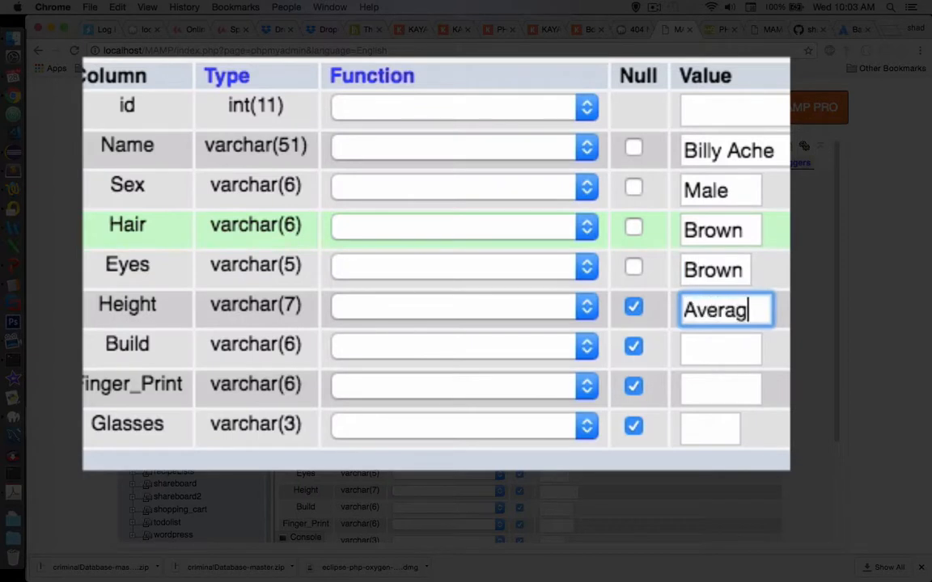
{"action": "type", "text": "Medium"}
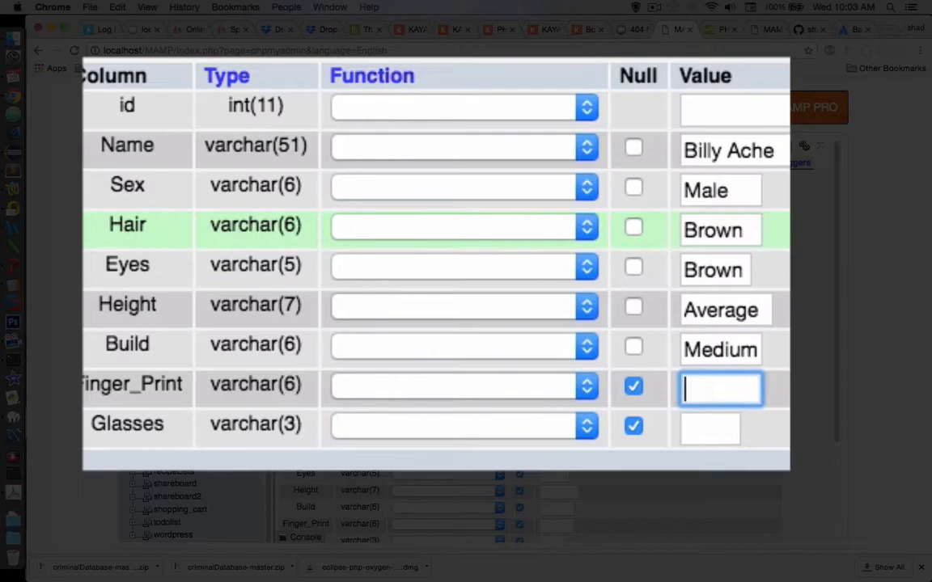
{"action": "type", "text": "Loops"}
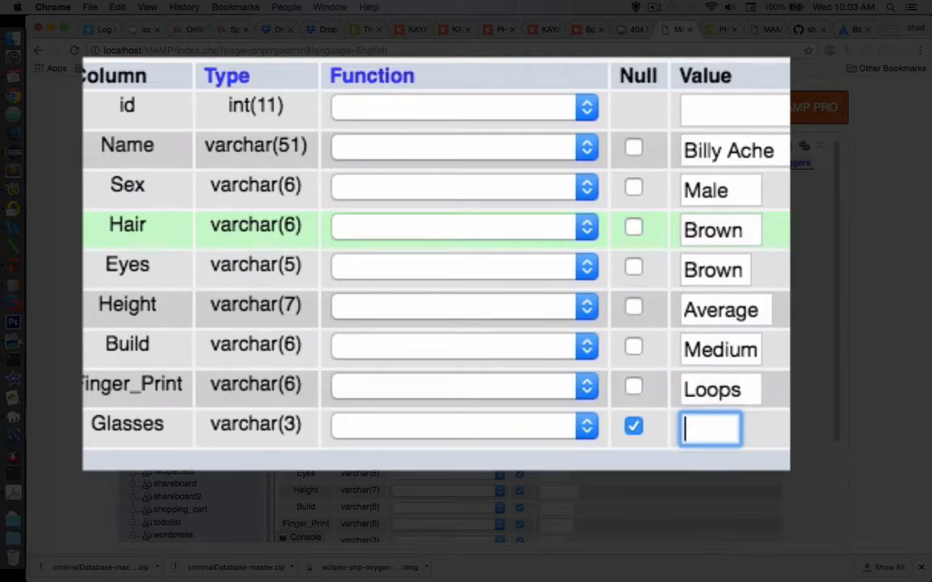
{"action": "type", "text": "No"}
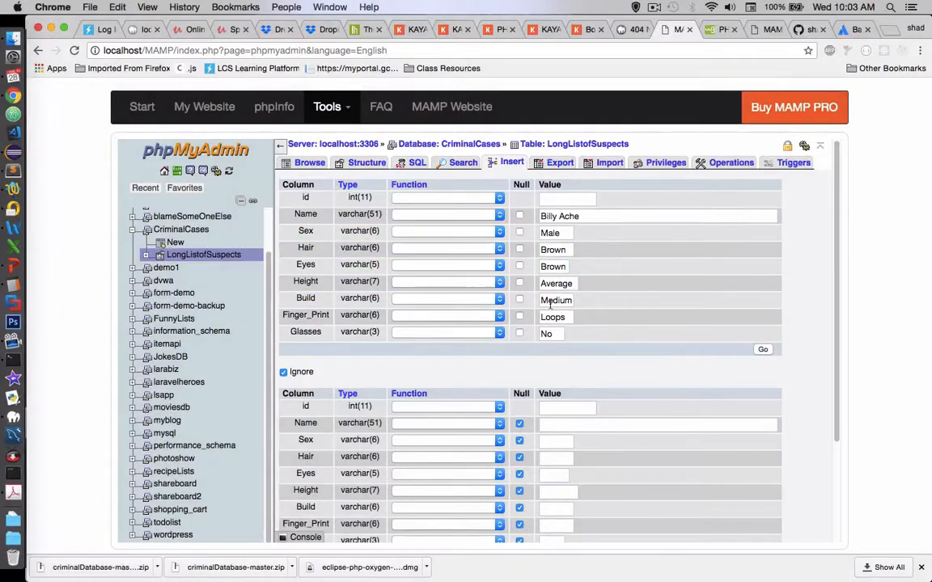
Insert the Billy Ache row into LongListofSuspects and copy the generated INSERT query.
{"action": "left_click", "coordinate": [760, 350]}
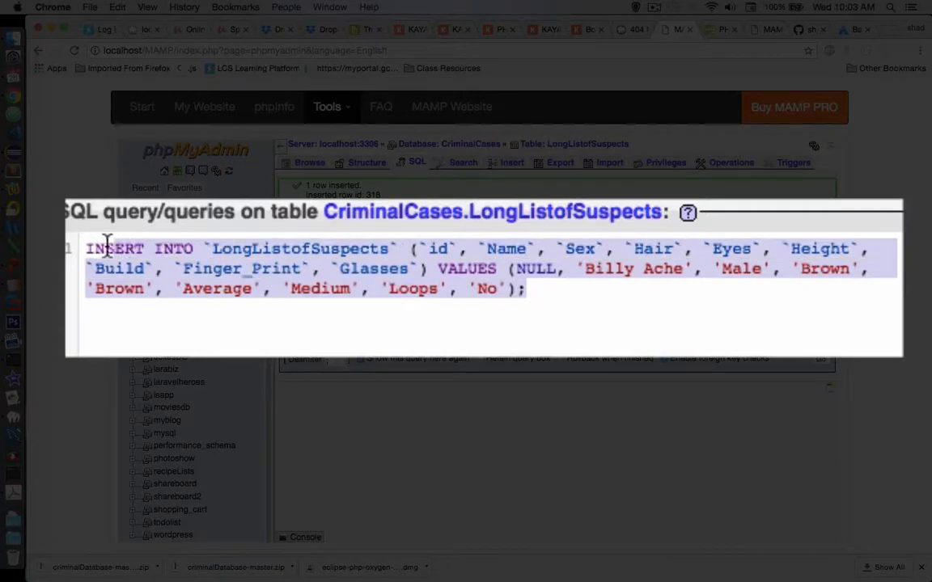
{"action": "right_click", "coordinate": [105, 249]}
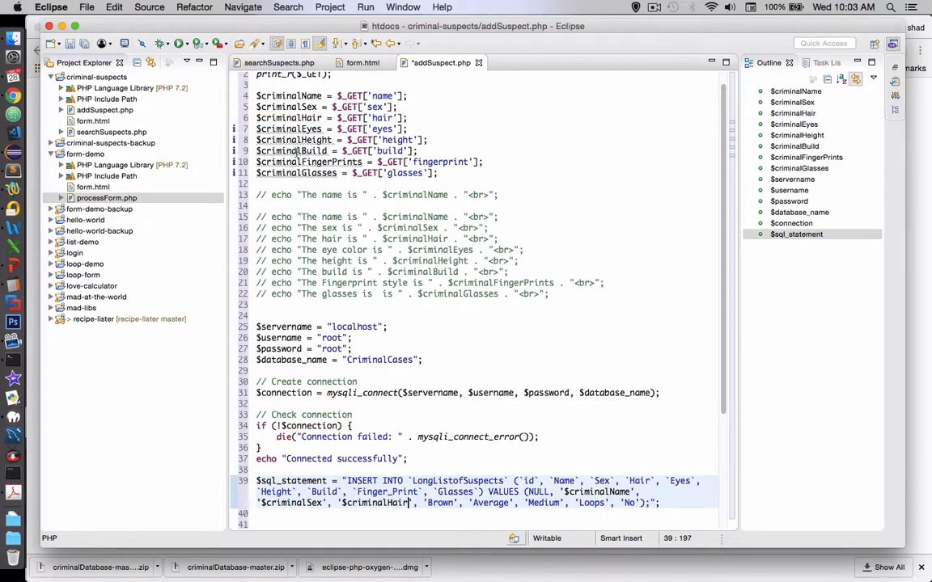
Replace the remaining hardcoded INSERT values in addSuspect.php with form variables through $criminalGlasses.
{"action": "left_click", "coordinate": [288, 129]}
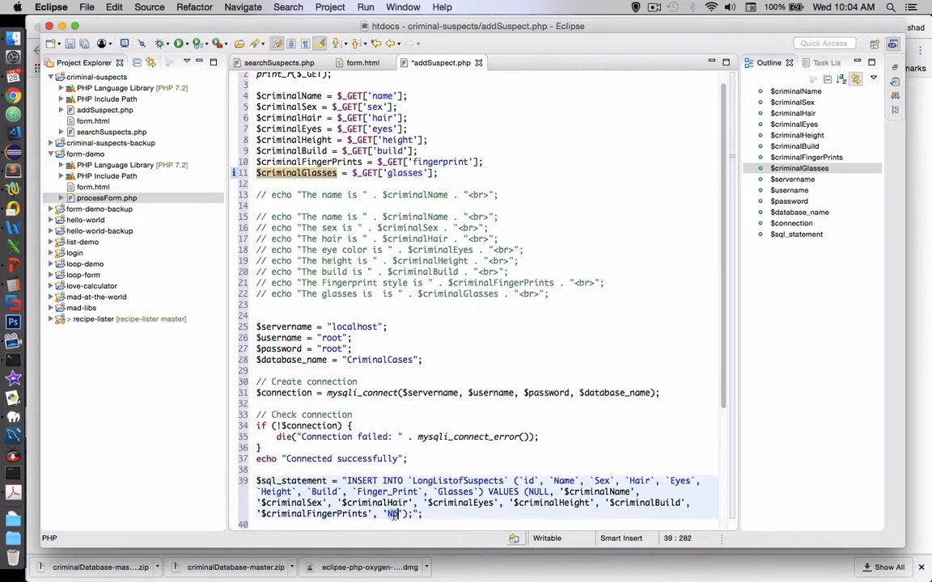
{"action": "scroll", "scroll_direction": "down", "scroll_amount": 3}
{"action": "type", "text": "$criminalGlasses"}
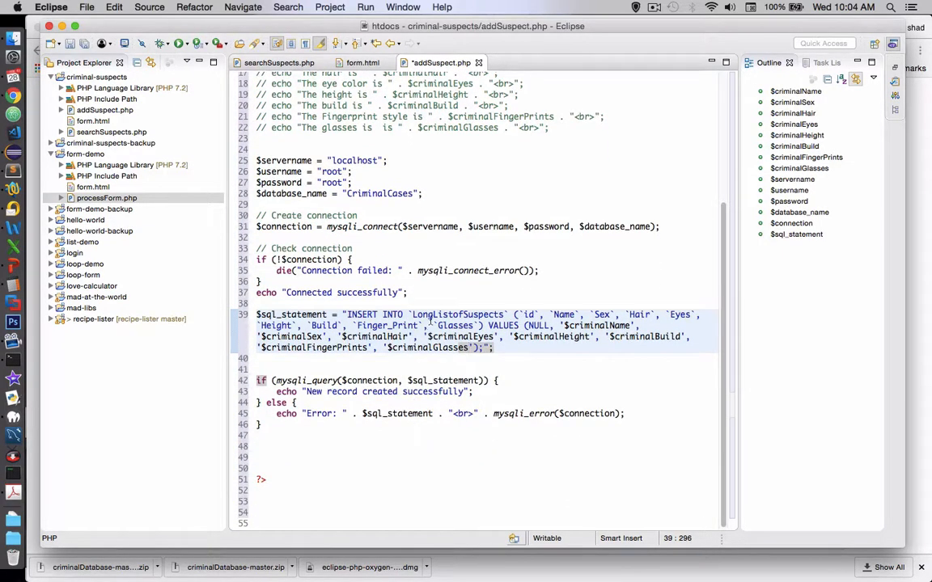
{"action": "left_click", "coordinate": [443, 314]}
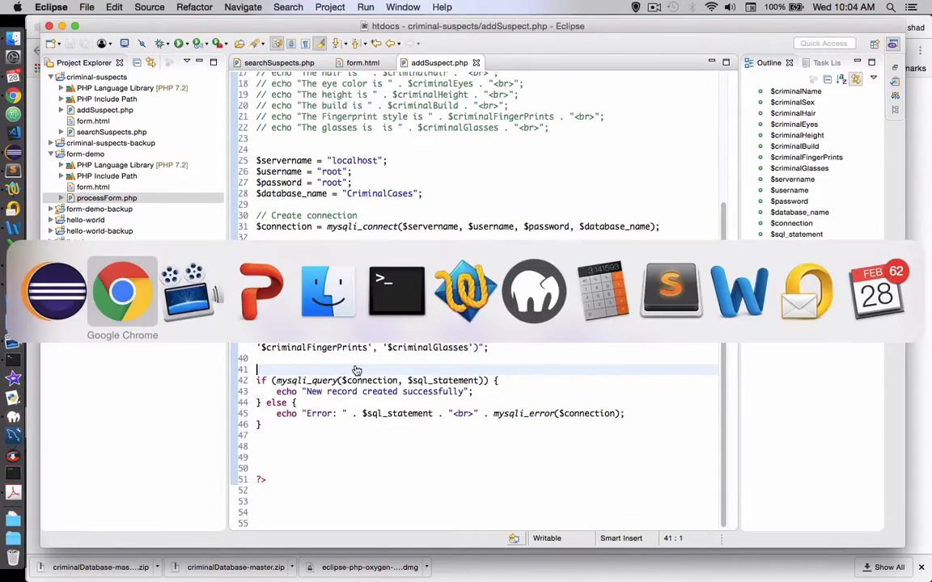
Switch to Chrome's form.html and enter the new suspect's name in the Add form.
{"action": "left_click", "coordinate": [123, 291]}
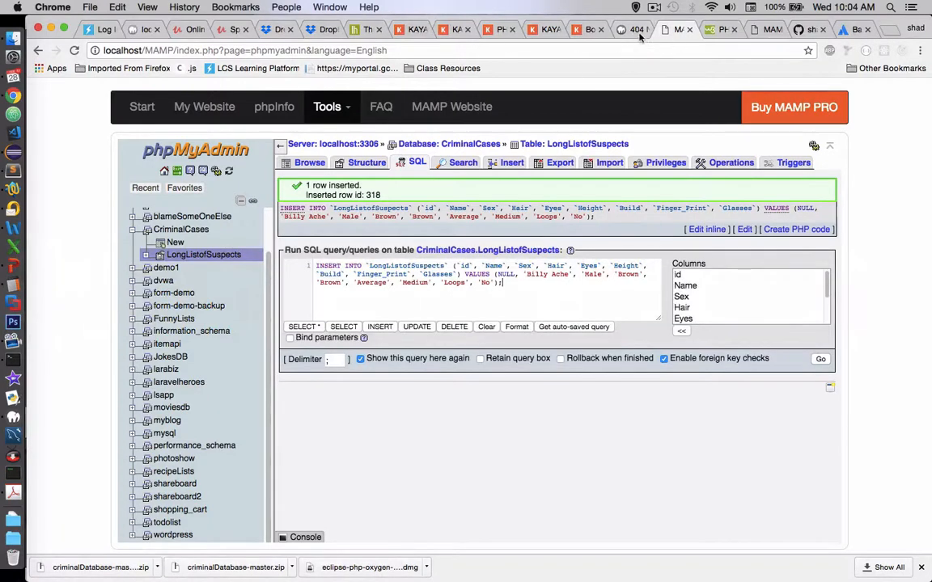
{"action": "left_click", "coordinate": [634, 29]}
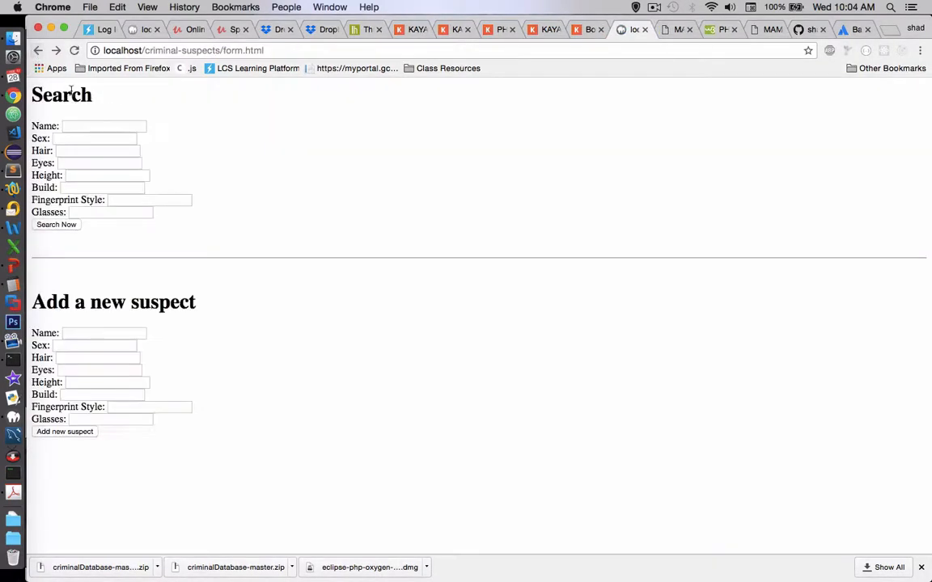
{"action": "left_click", "coordinate": [103, 333]}
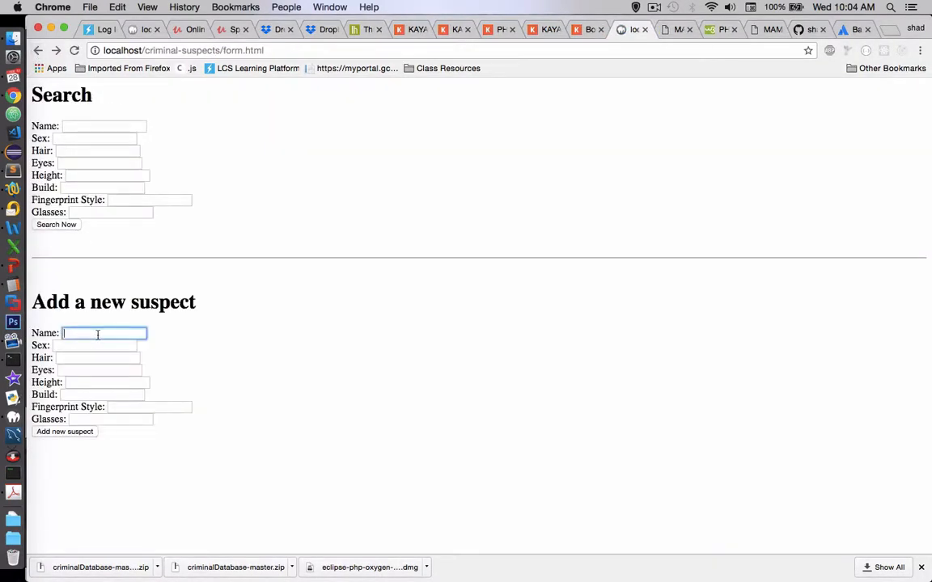
{"action": "type", "text": "Jim"}
{"action": "left_click", "coordinate": [93, 344]}
{"action": "type", "text": "Male"}
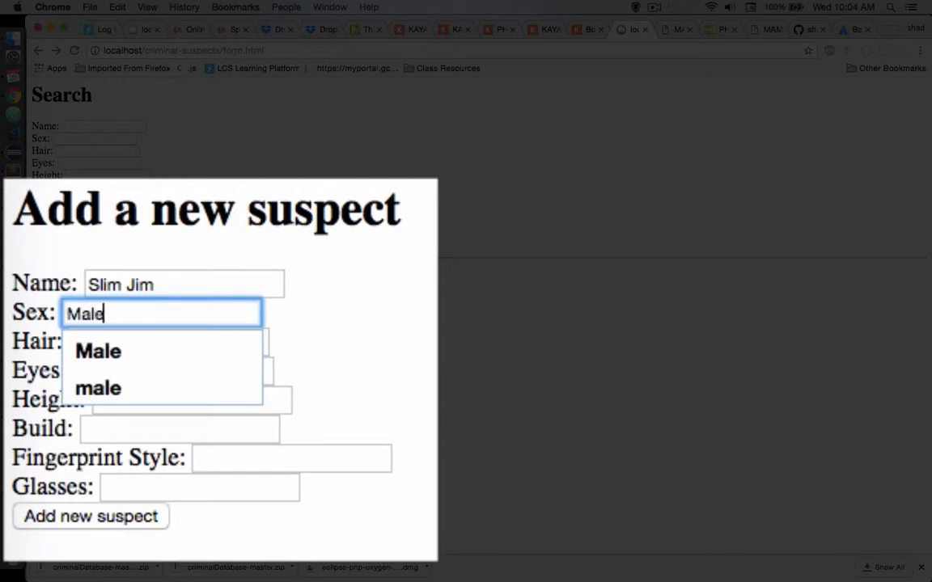
Fill the remaining fields: Brown hair, Blue eyes, Tall, Thin, Loops fingerprints, No glasses.
{"action": "type", "text": "Brown"}
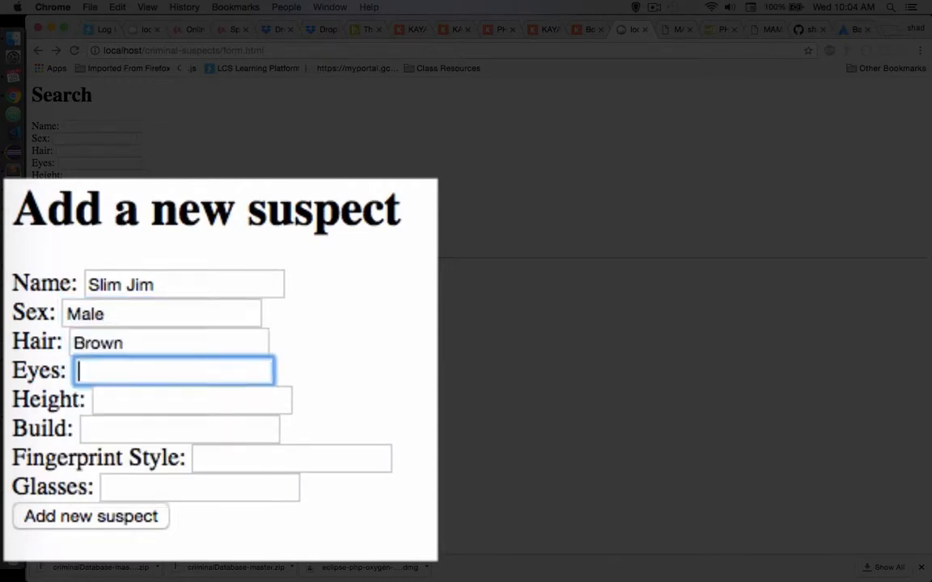
{"action": "type", "text": "Blue"}
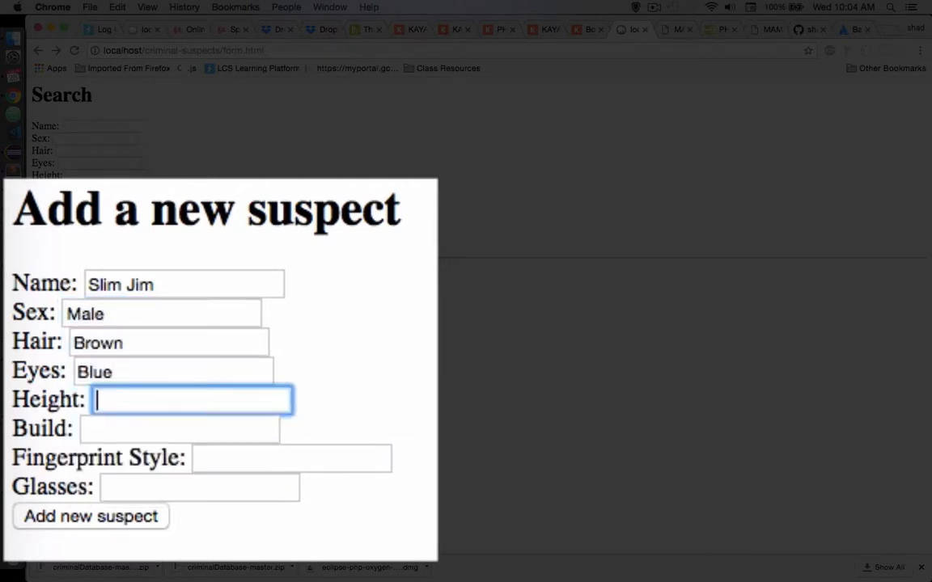
{"action": "type", "text": "Tall"}
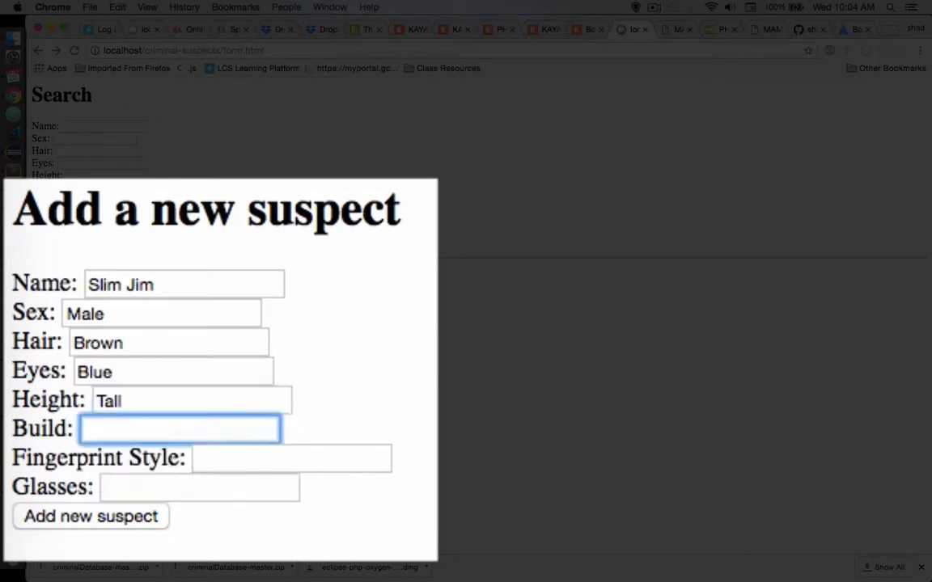
{"action": "type", "text": "Thin"}
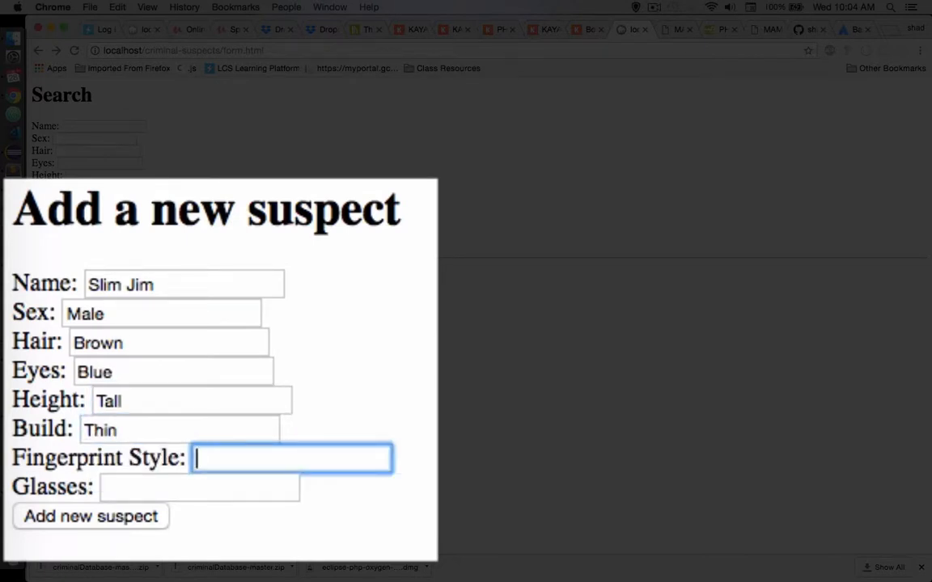
{"action": "type", "text": "Loops"}
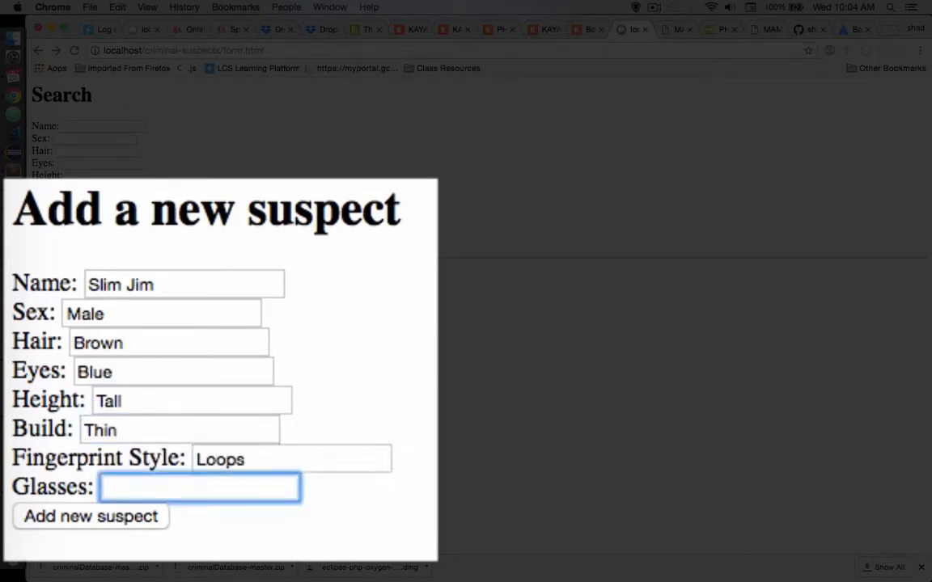
{"action": "type", "text": "No"}
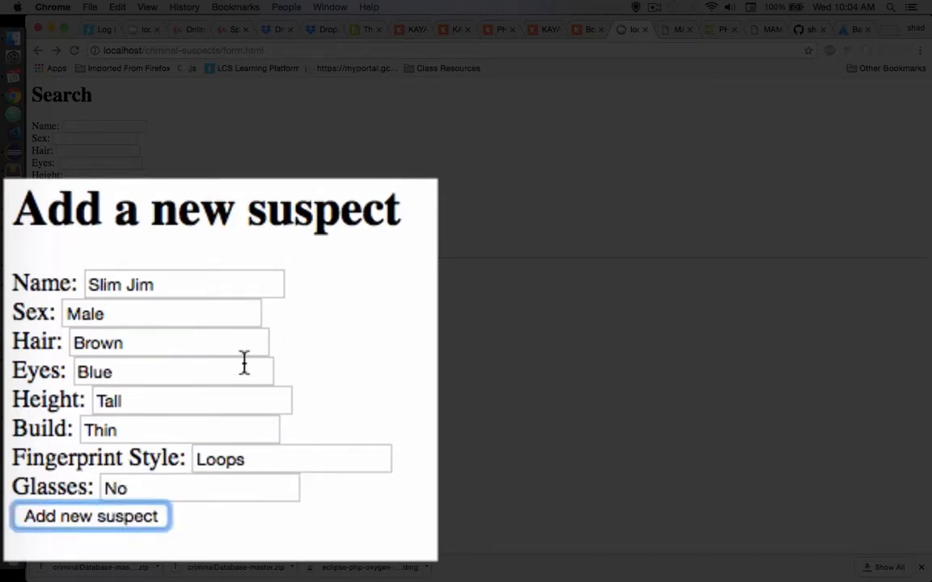
Submit the new suspect record with Add new suspect.
{"action": "left_click", "coordinate": [90, 516]}
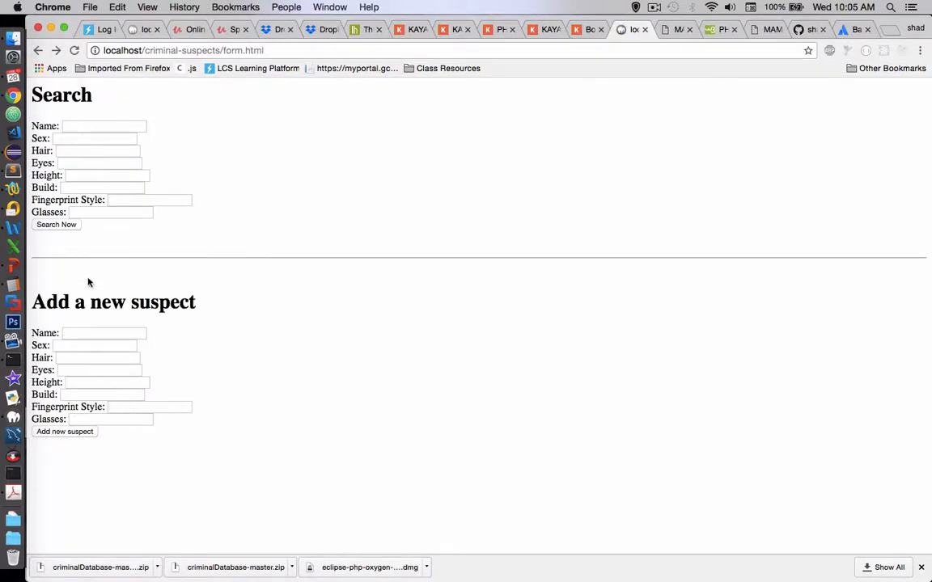
Re-enter Slim Jim with Blue eyes and Loops fingerprints and submit him as a new suspect.
{"action": "left_click", "coordinate": [103, 334]}
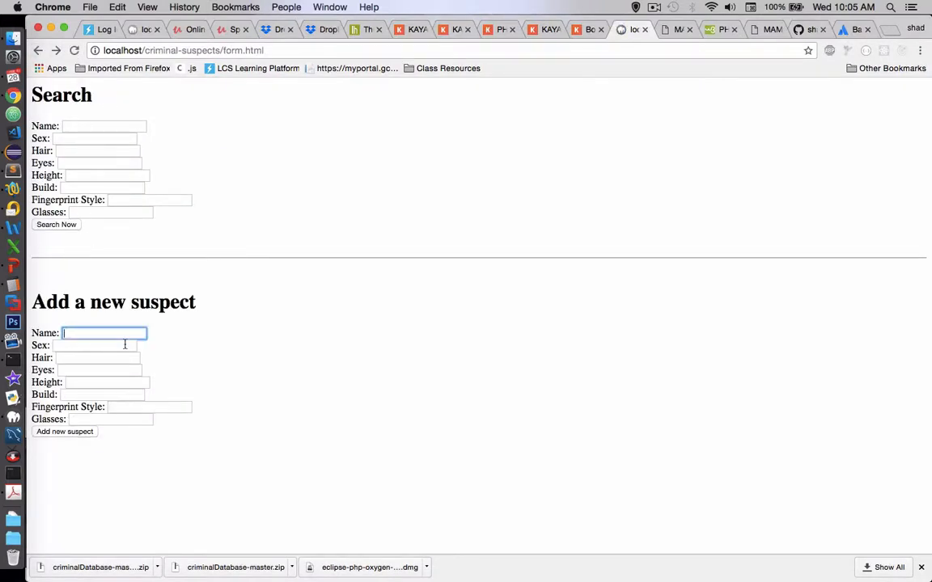
{"action": "type", "text": "Slim Jim"}
{"action": "left_click", "coordinate": [93, 344]}
{"action": "type", "text": "Male"}
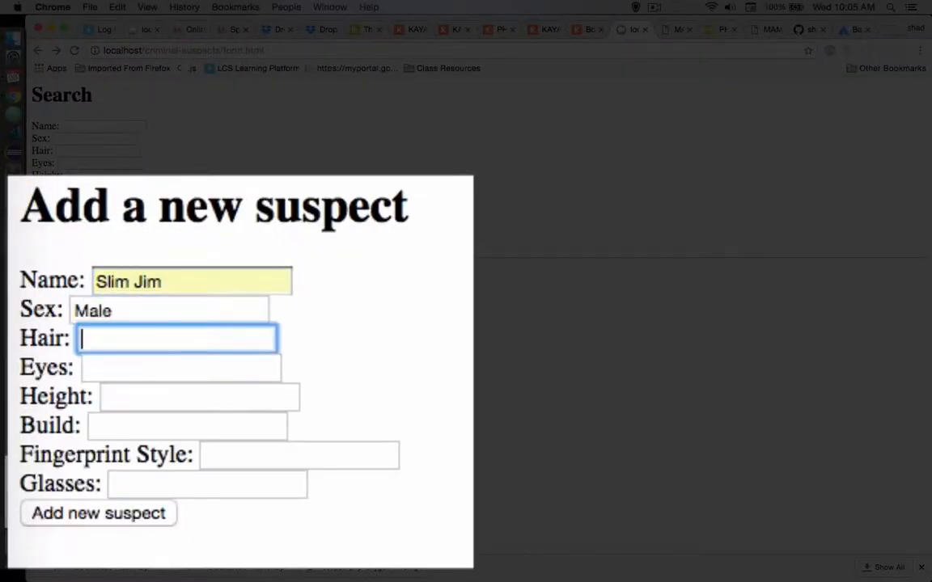
{"action": "type", "text": "Blue"}
{"action": "left_click", "coordinate": [188, 425]}
{"action": "type", "text": "Thin"}
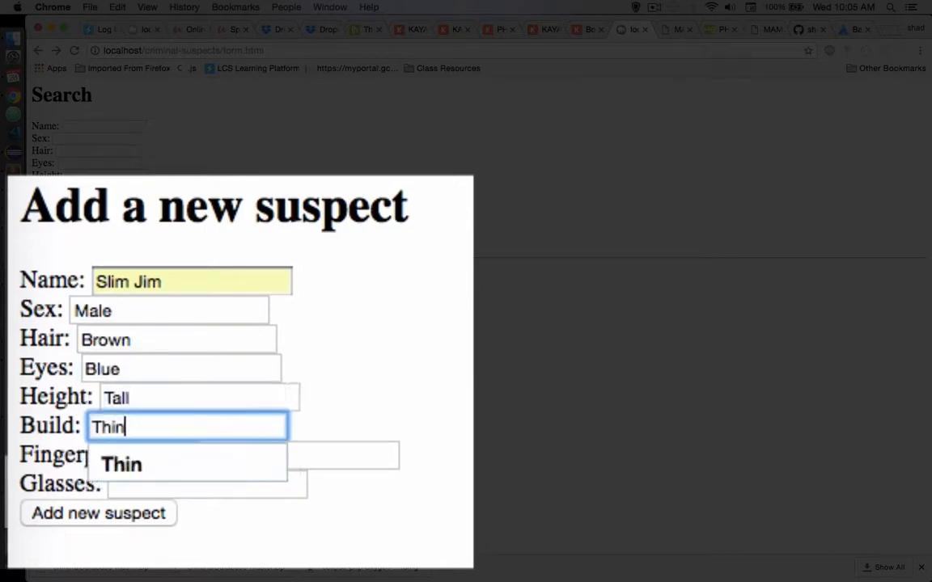
{"action": "type", "text": "Loops"}
{"action": "left_click", "coordinate": [207, 483]}
{"action": "type", "text": "No"}
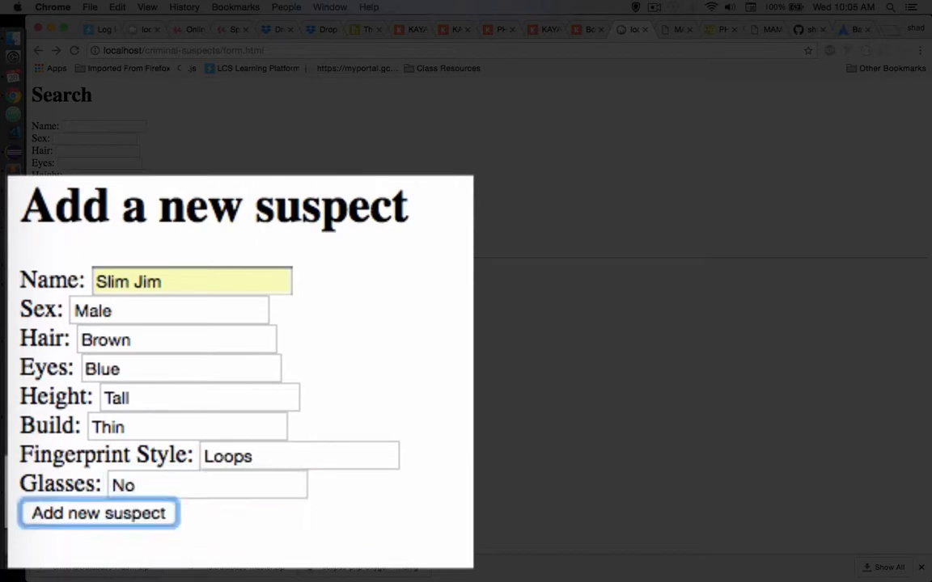
{"action": "left_click", "coordinate": [97, 513]}
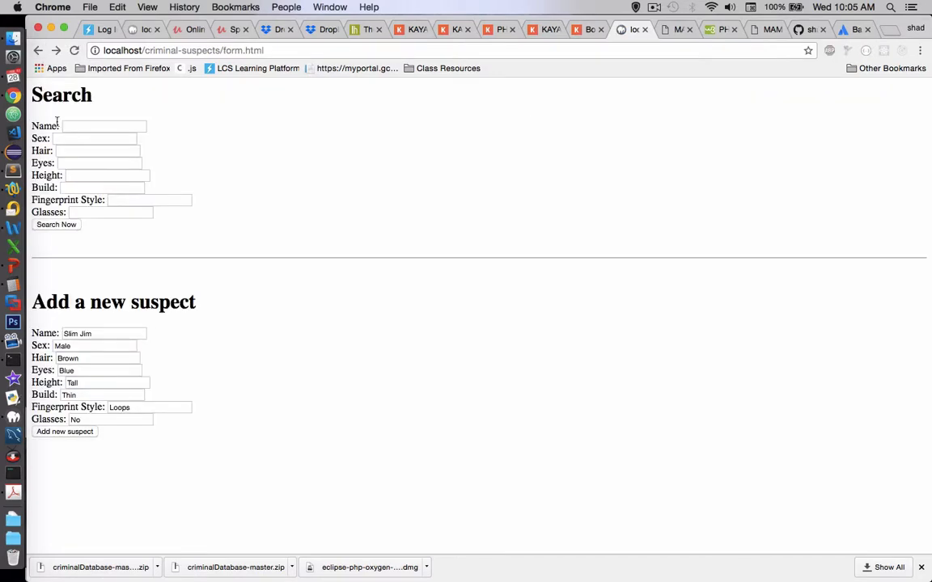
Search for suspects named Slim, confirm Slim Jim is found, and return to form.html.
{"action": "left_click", "coordinate": [103, 127]}
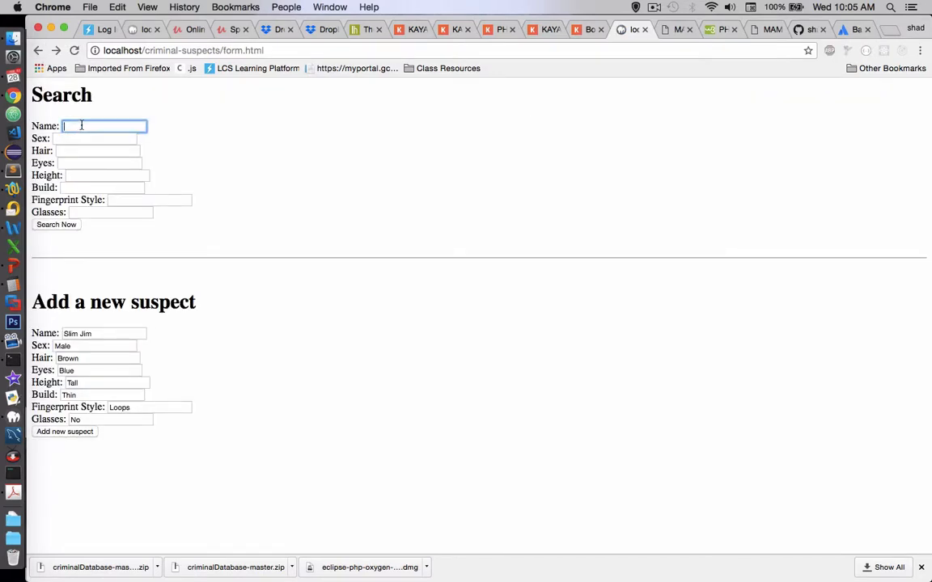
{"action": "type", "text": "Slim"}
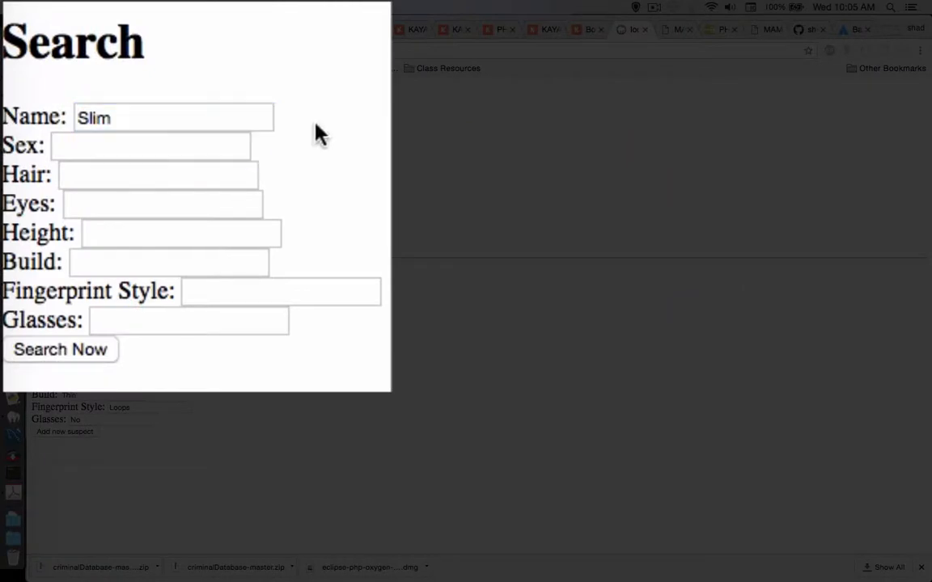
{"action": "left_click", "coordinate": [59, 350]}
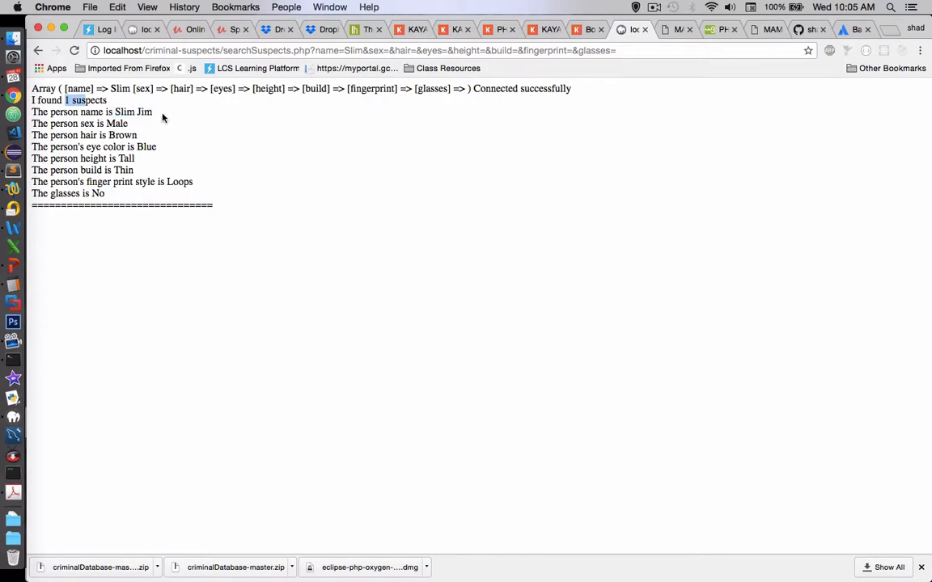
{"action": "left_click", "coordinate": [39, 50]}
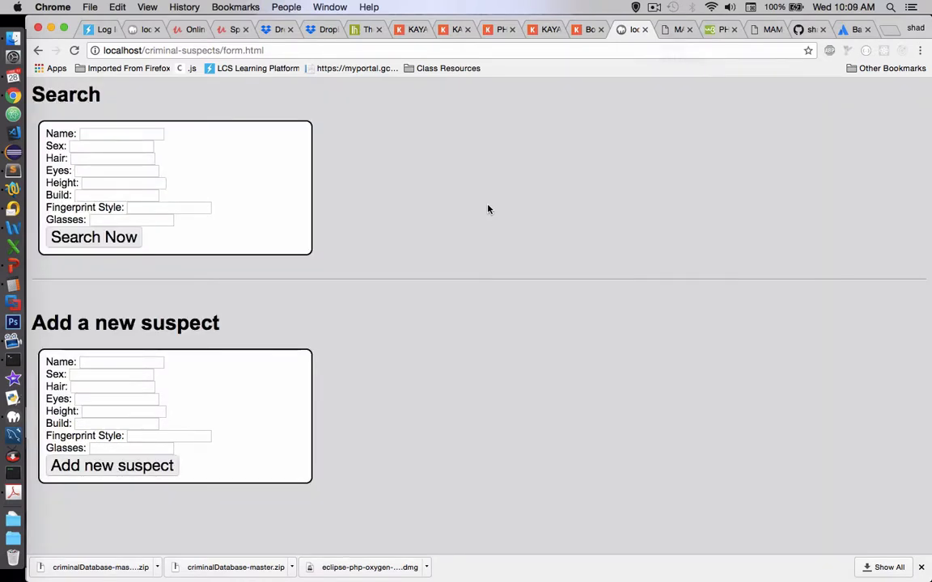
{"action": "mouse_move", "coordinate": [371, 213]}
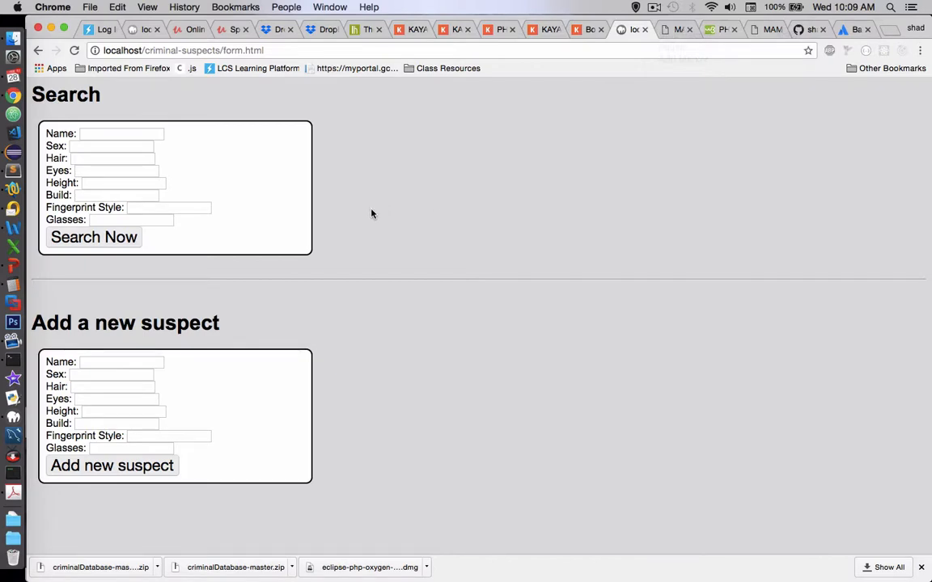